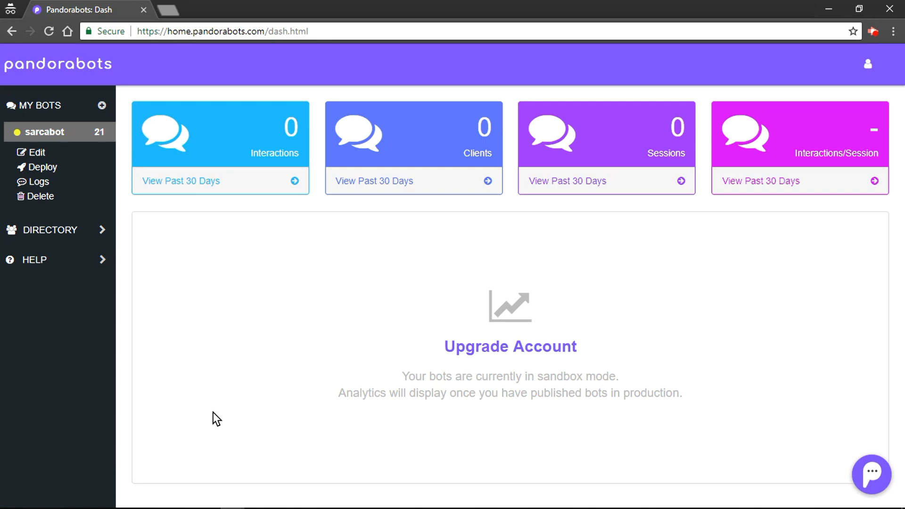
pyautogui.moveTo(57, 160)
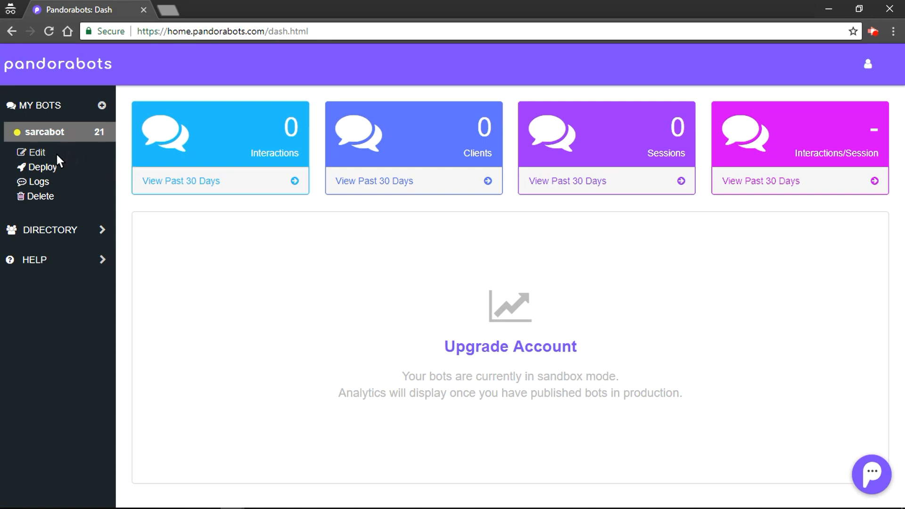
# Open sarcabot's file editor from the MY BOTS list.
pyautogui.click(36, 152)
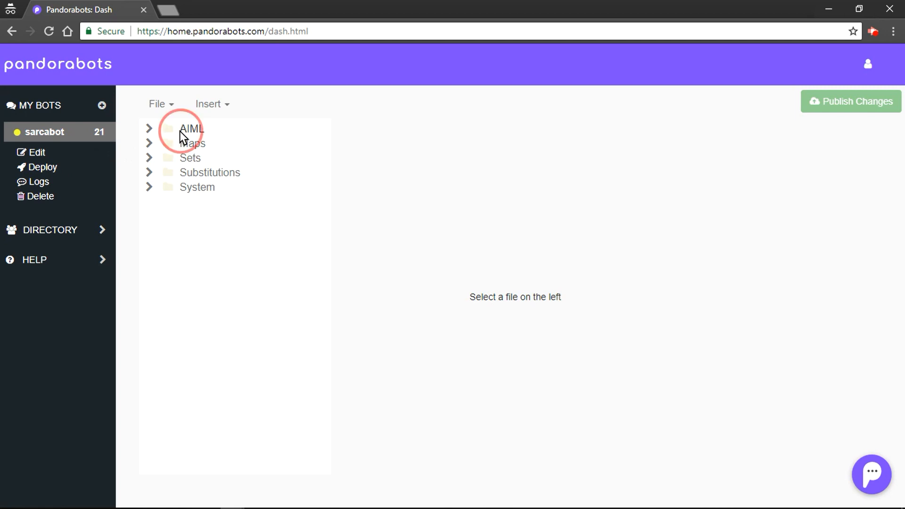
# Expand sarcabot's AIML folder and open the udc file.
pyautogui.click(149, 128)
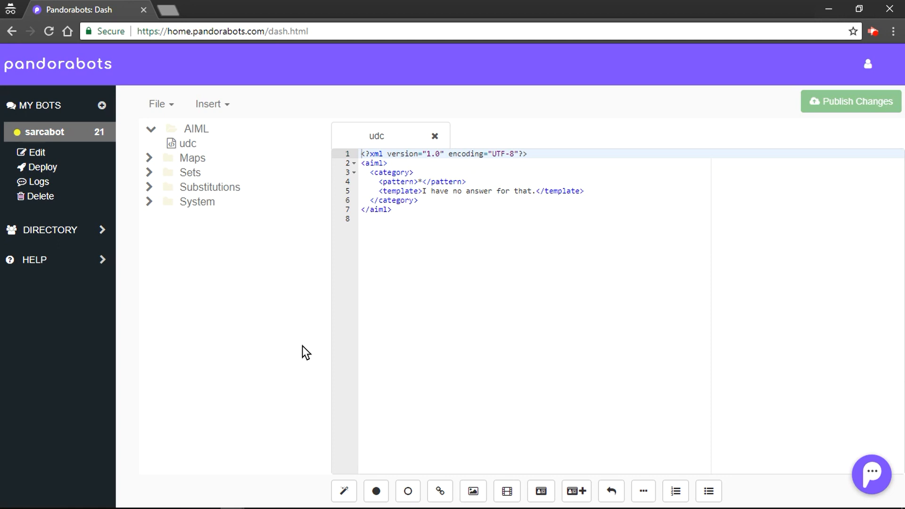
pyautogui.moveTo(416, 272)
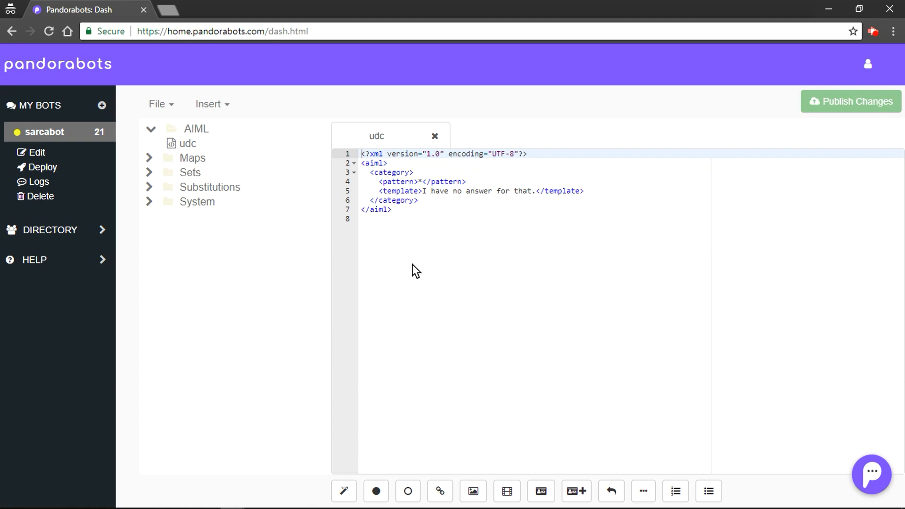
pyautogui.moveTo(472, 181)
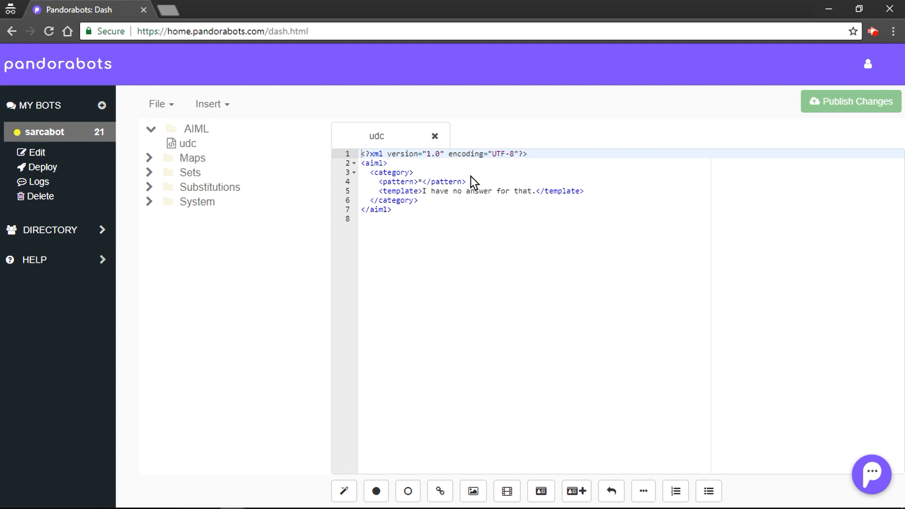
pyautogui.moveTo(506, 195)
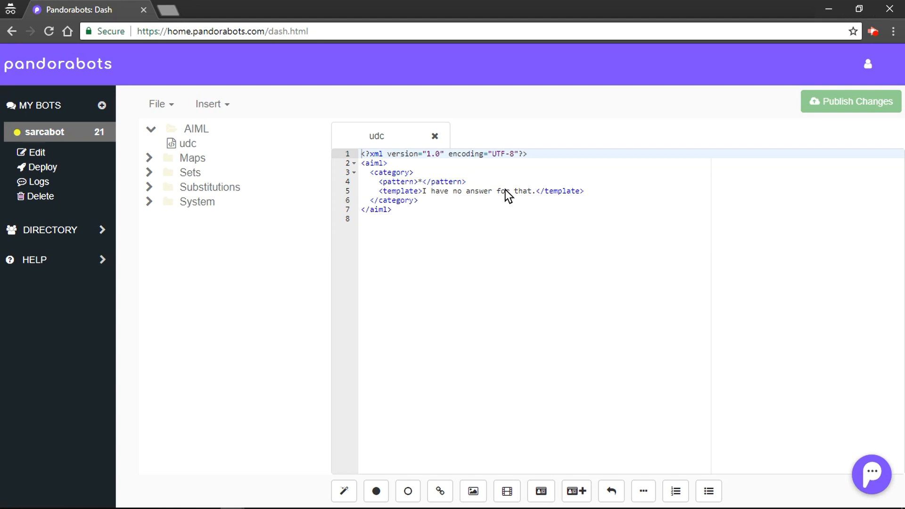
pyautogui.moveTo(469, 189)
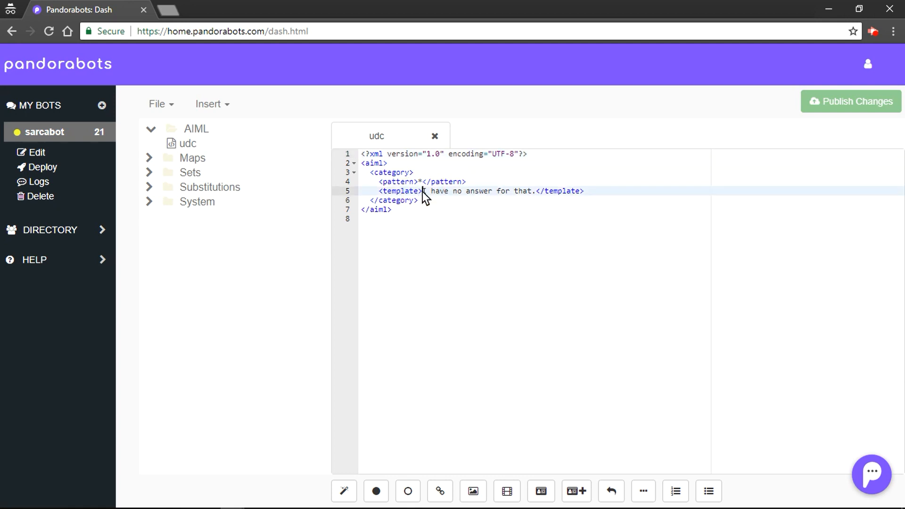
# Insert 'Amm..' before 'I have no answer for that.' in the catch-all template.
pyautogui.write('mm,')
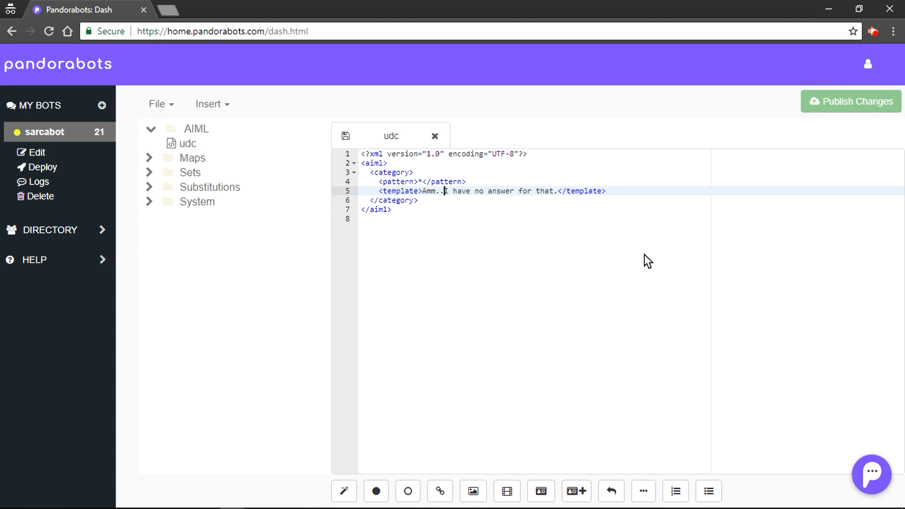
pyautogui.moveTo(357, 142)
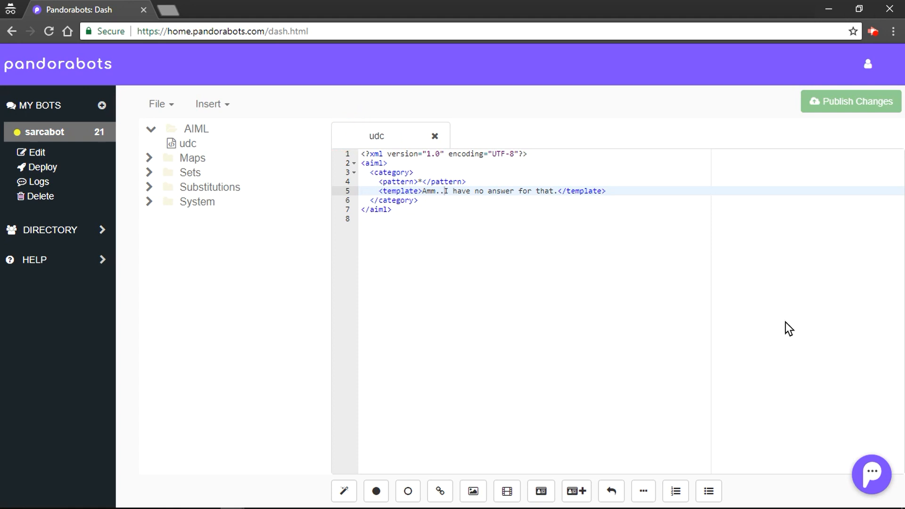
# Chat 'hi' to sarcabot, get 'Amm..I have no answer for that.', then close chat.
pyautogui.click(871, 473)
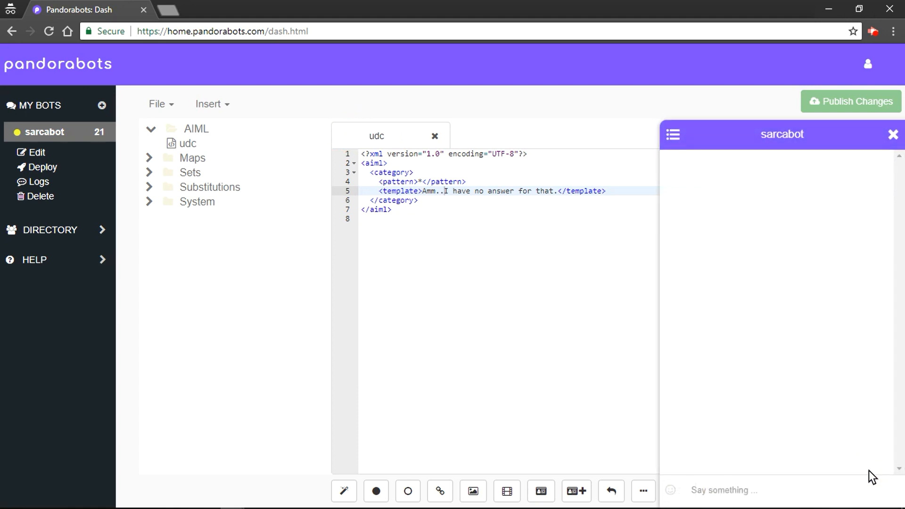
pyautogui.write('hi')
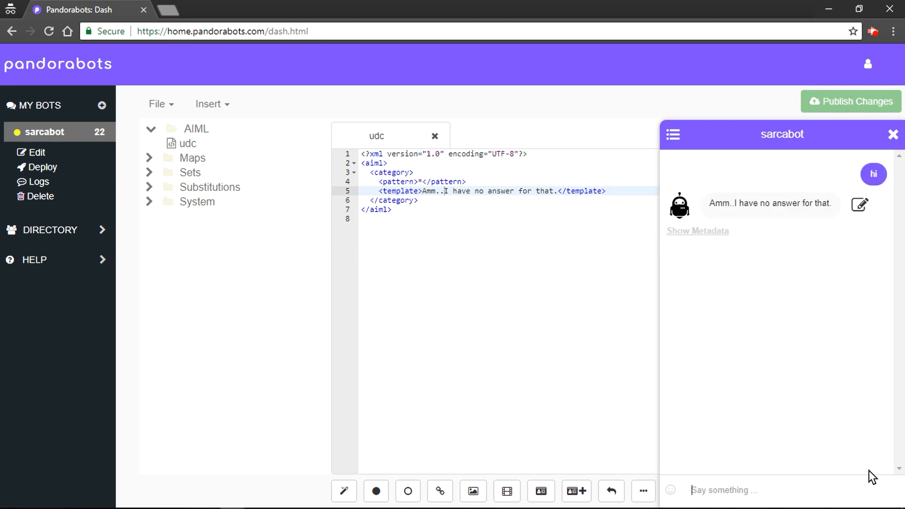
pyautogui.click(892, 135)
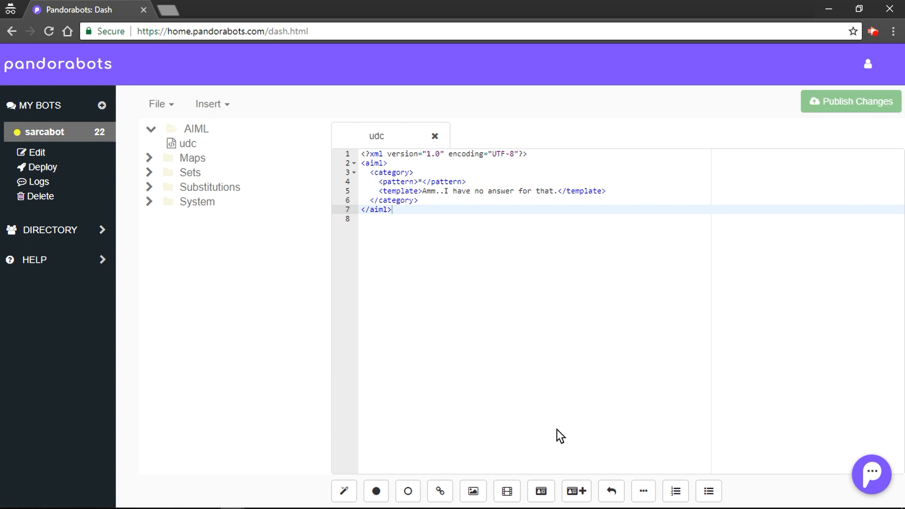
# Replace the catch-all template text on line 5 with an <input/> tag.
pyautogui.click(424, 190)
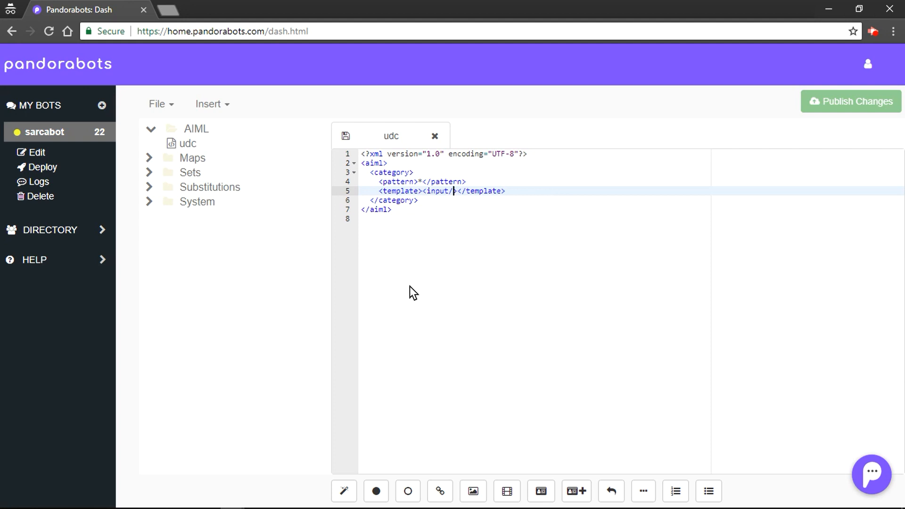
pyautogui.moveTo(422, 185)
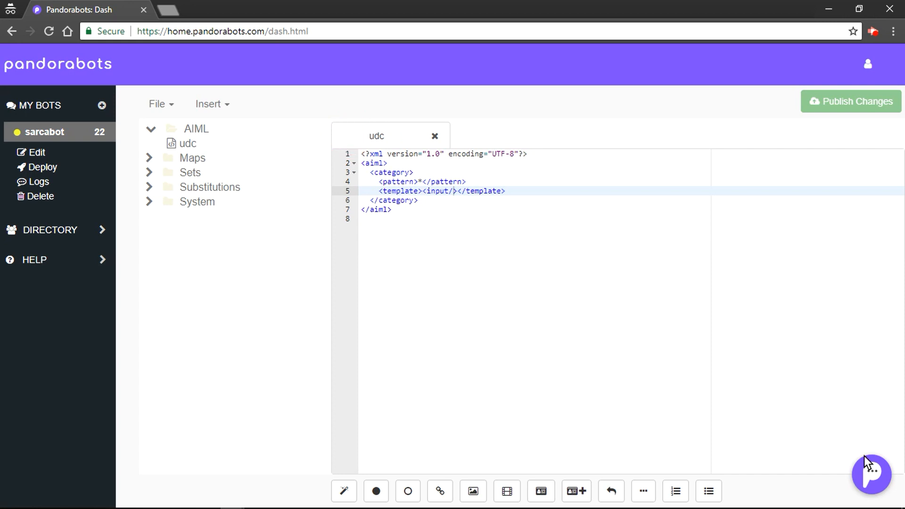
# Test the echoing reply in chat by sending 'hi' and typing 'hey ther'.
pyautogui.click(873, 474)
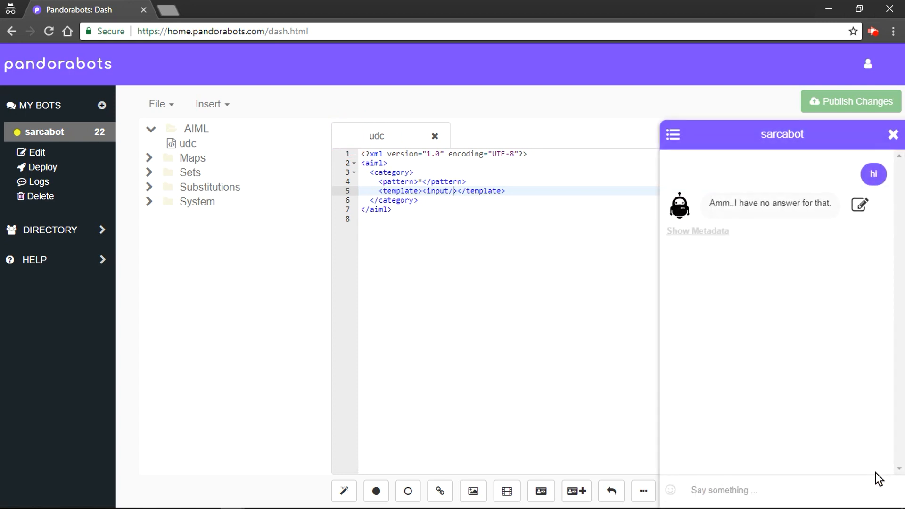
pyautogui.write('hi')
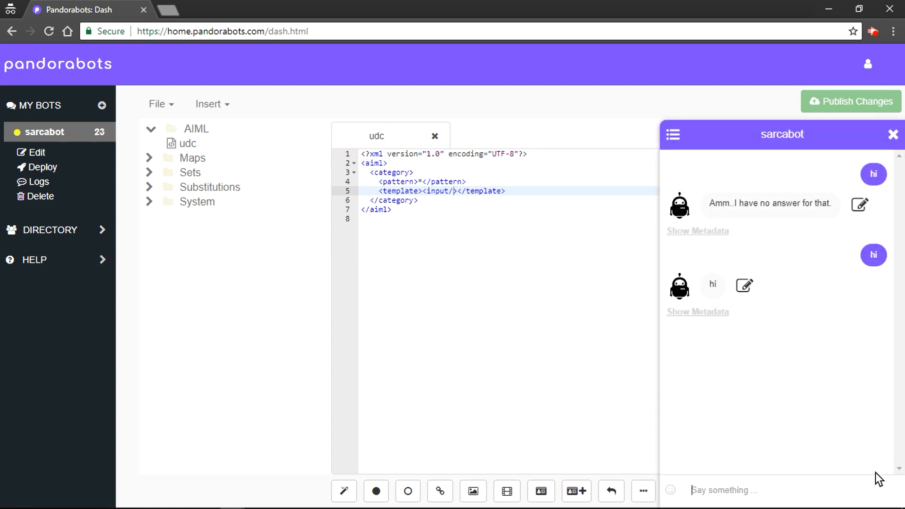
pyautogui.write('hey ther')
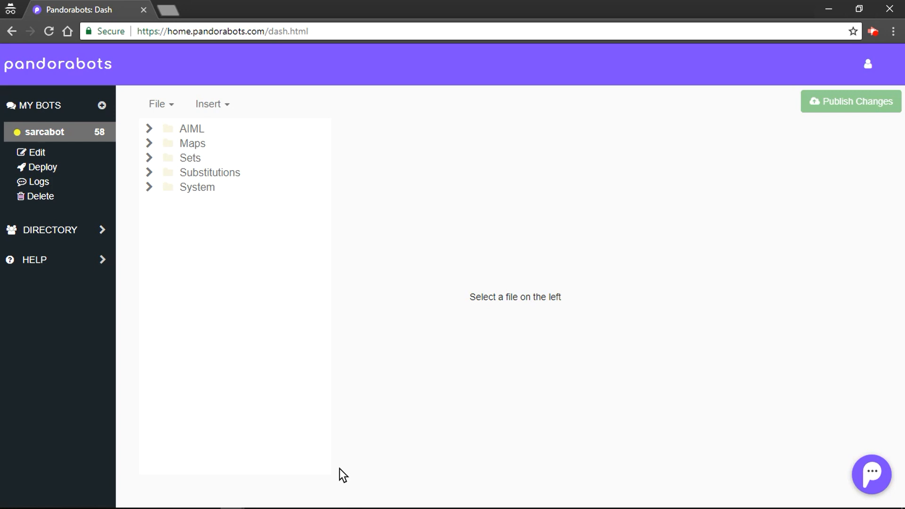
# Create a new AIML file named 'name' through the Create File dialog.
pyautogui.click(160, 103)
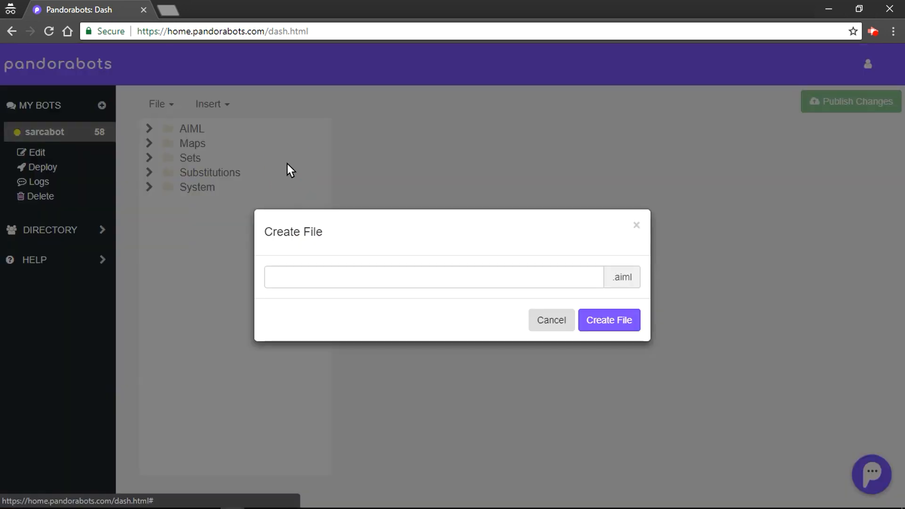
pyautogui.write('name')
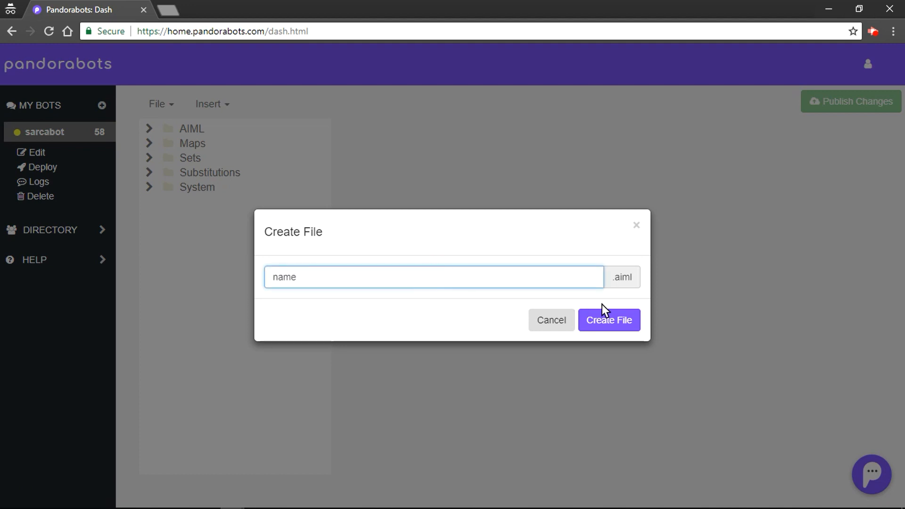
pyautogui.click(609, 320)
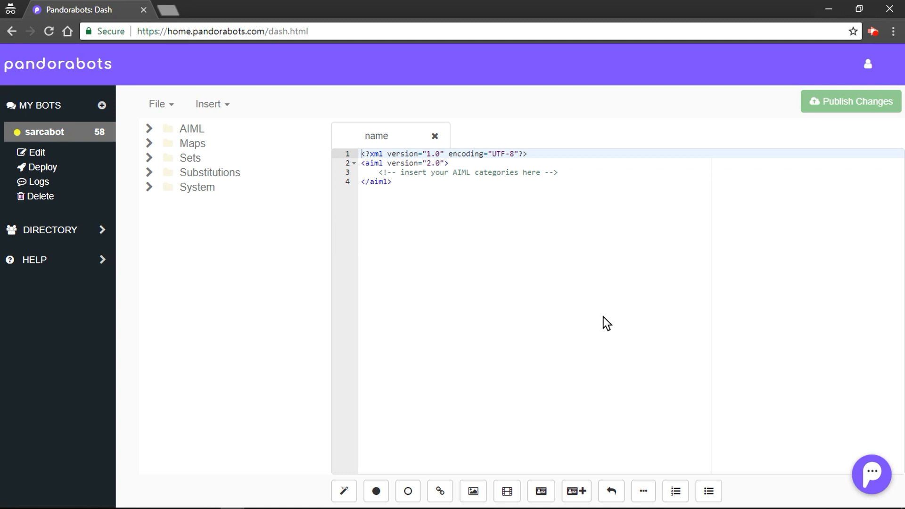
pyautogui.moveTo(574, 180)
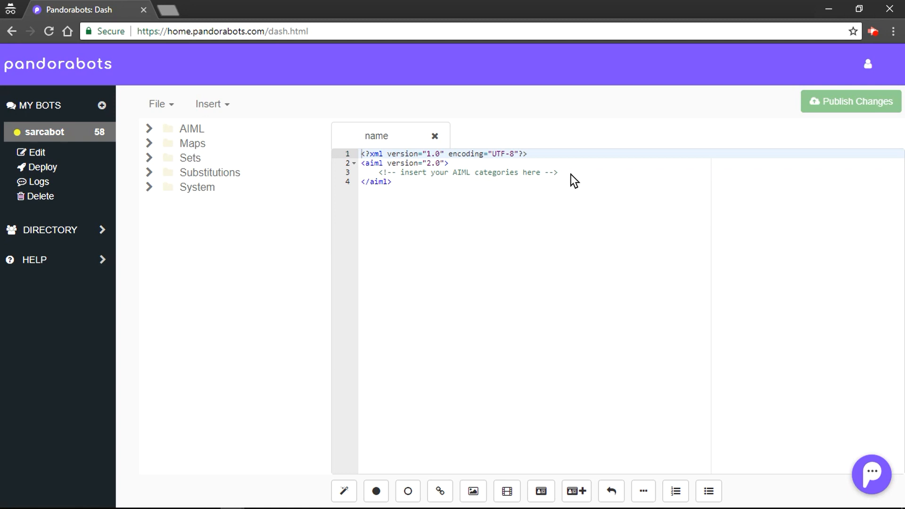
# Type a <category> block holding empty <pattern> and <template> tags on separate lines.
pyautogui.write('<')
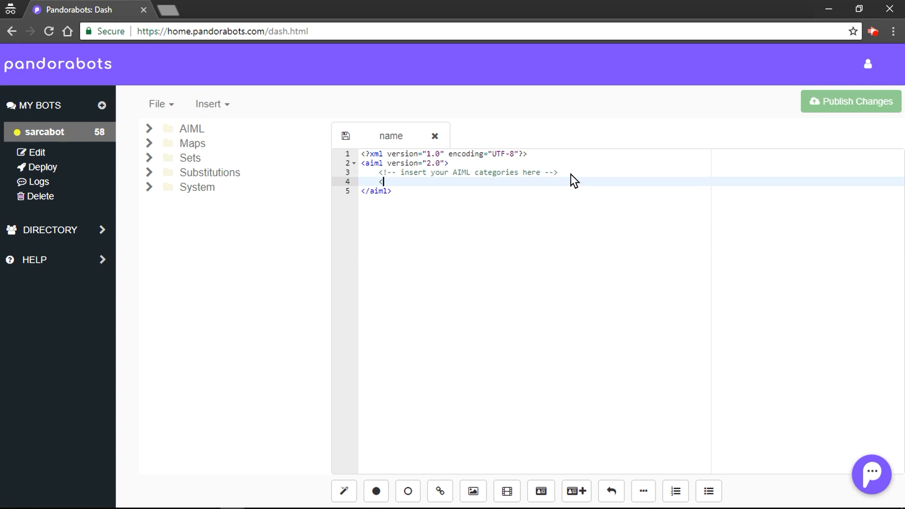
pyautogui.write('cat>')
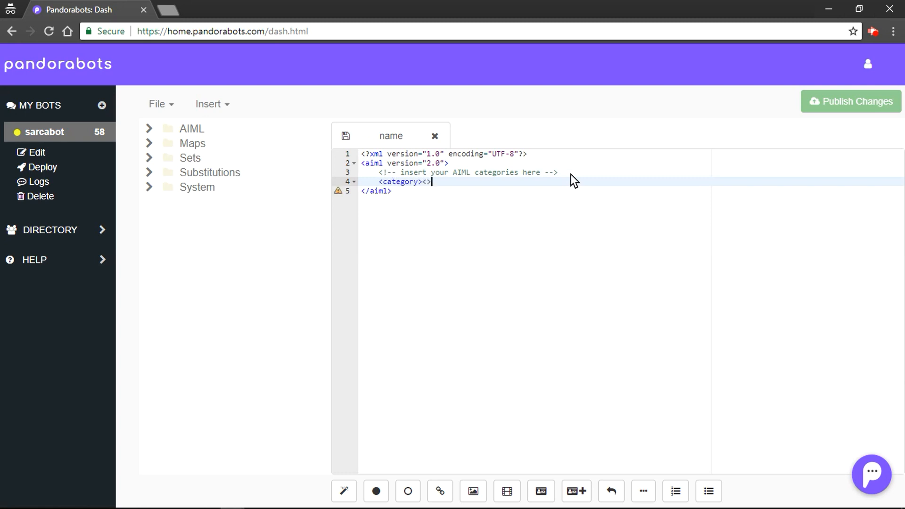
pyautogui.write('/cate')
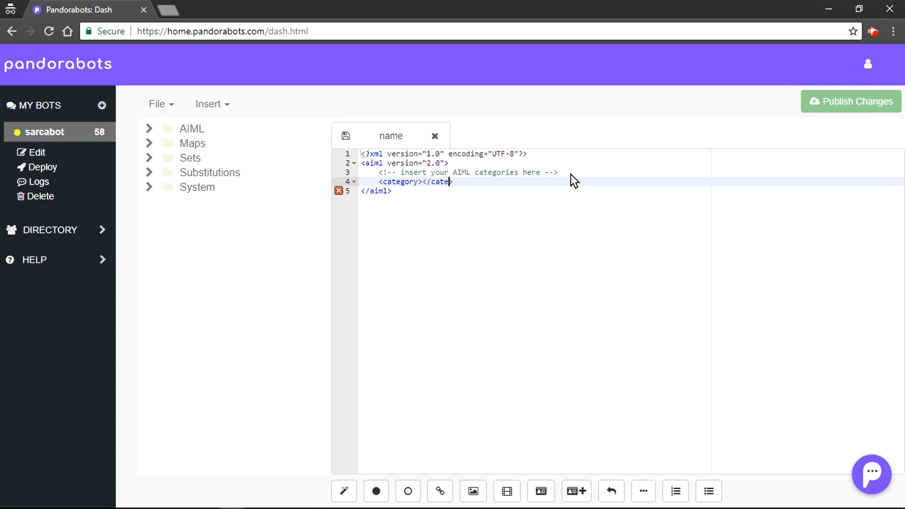
pyautogui.write('gory>')
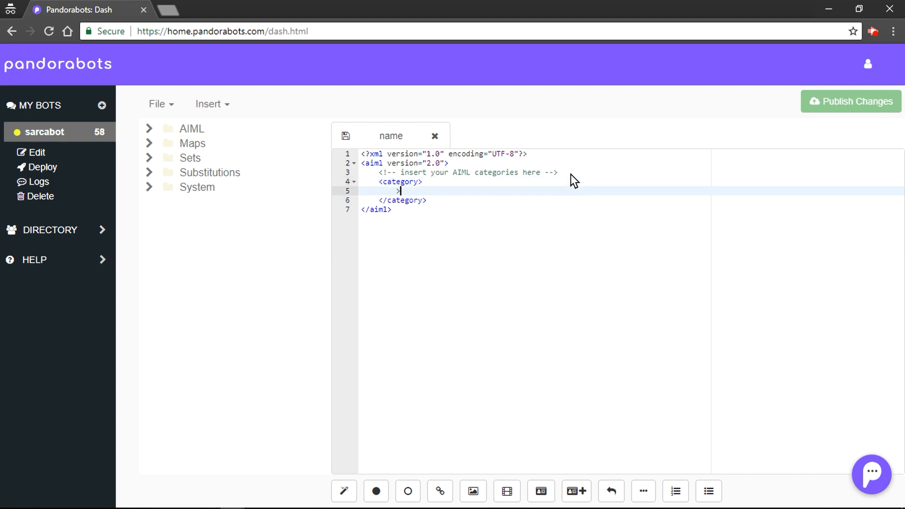
pyautogui.write('<pattern><.')
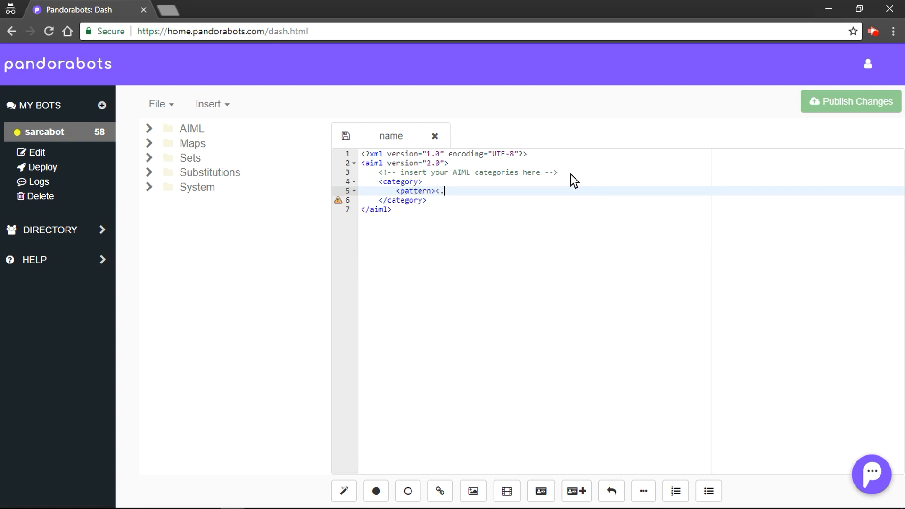
pyautogui.write('</pa')
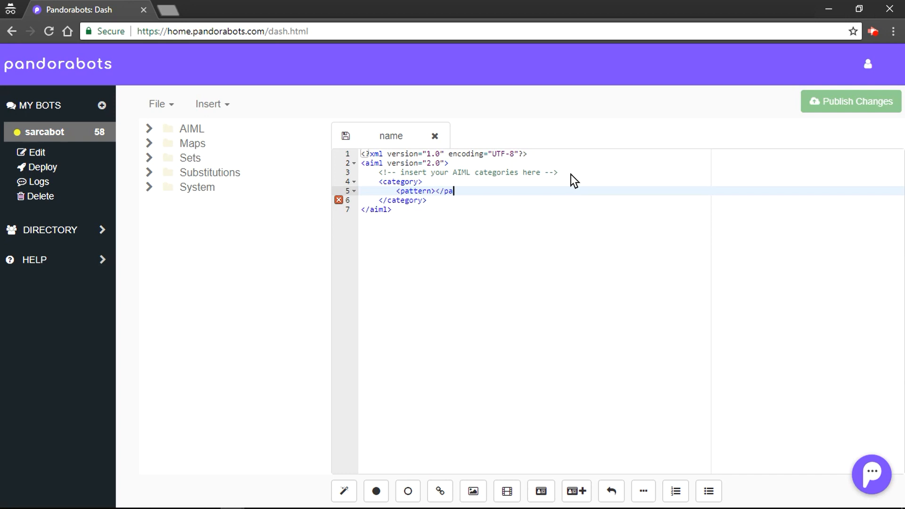
pyautogui.press('Enter')
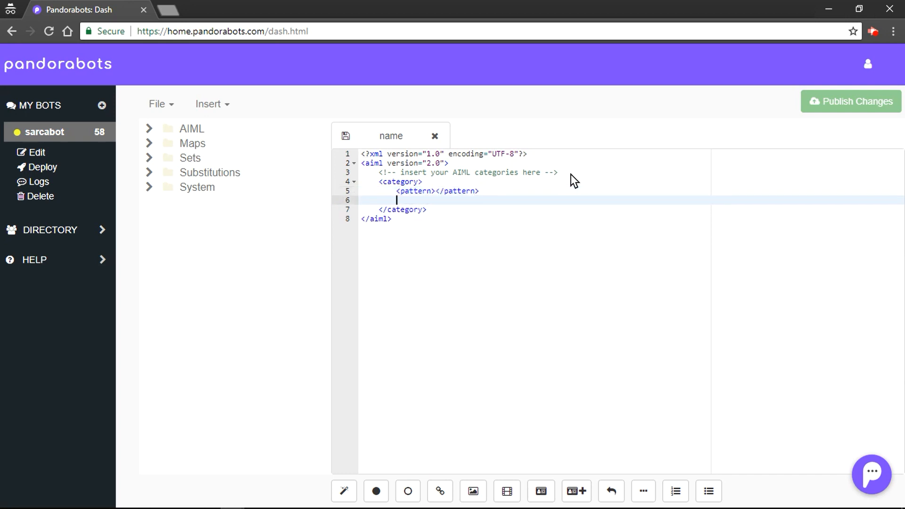
pyautogui.write('<template></template>')
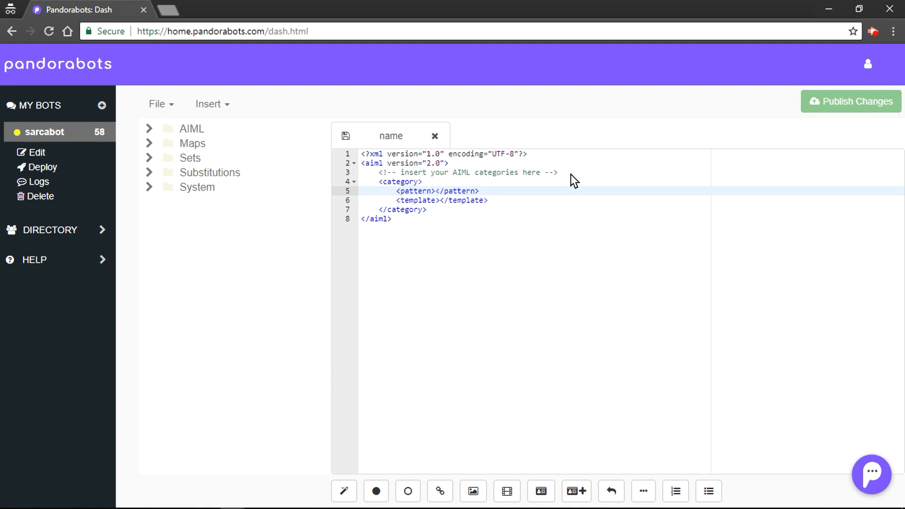
# Set the category pattern to 'name of your master is *'.
pyautogui.write('name of your')
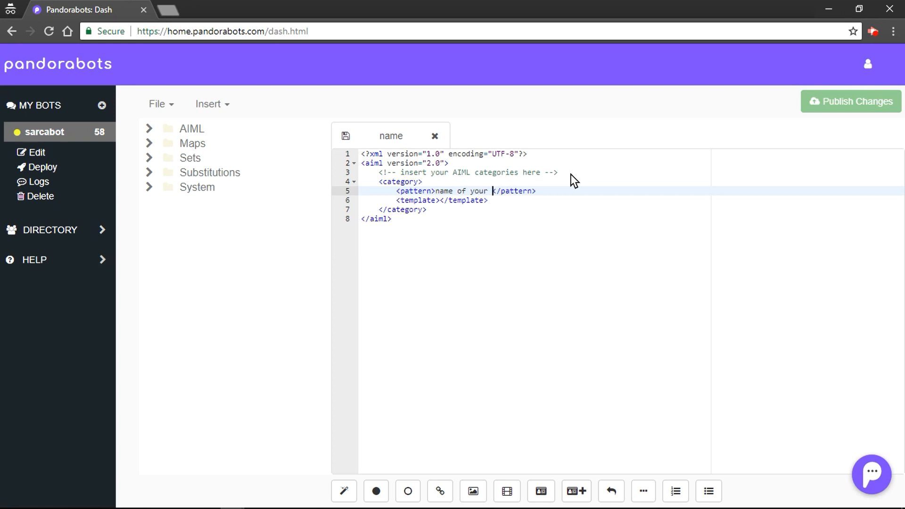
pyautogui.write('master is')
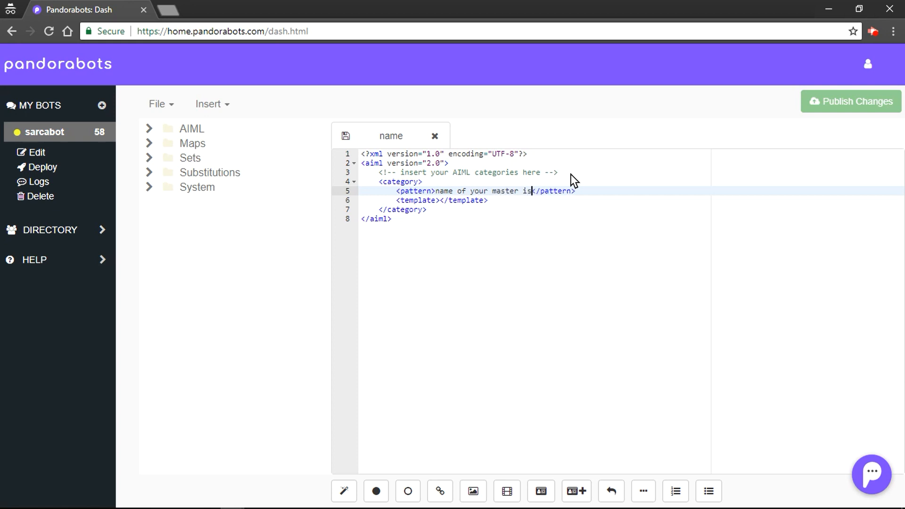
pyautogui.write('*')
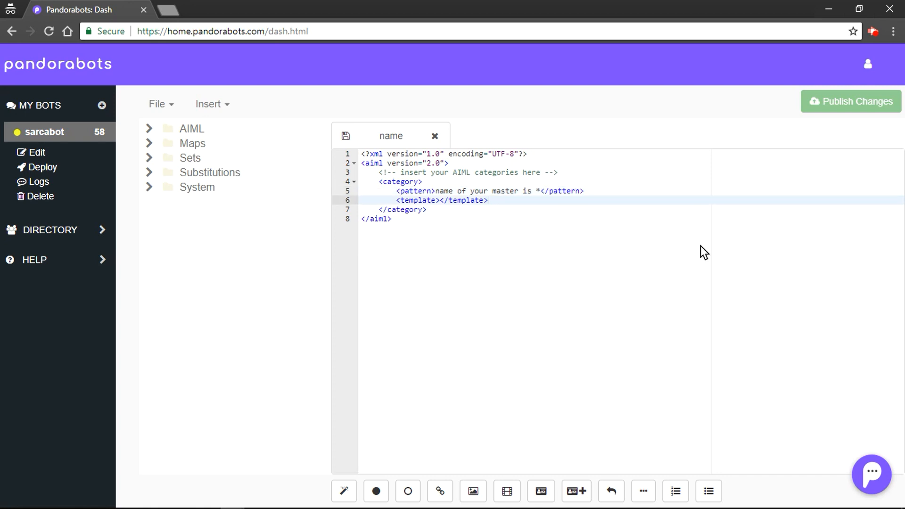
pyautogui.moveTo(710, 256)
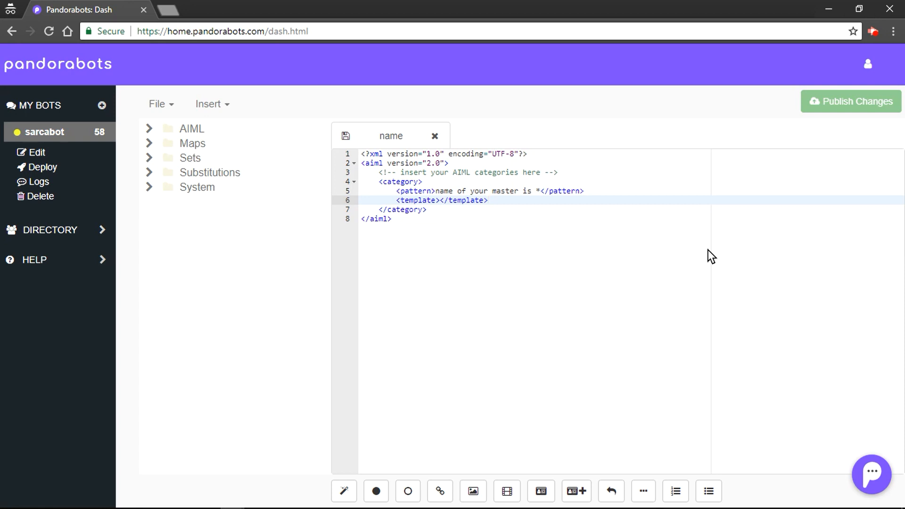
# Make the template reply 'I will remember my master is <set name="name"><star/></set>'.
pyautogui.click(485, 200)
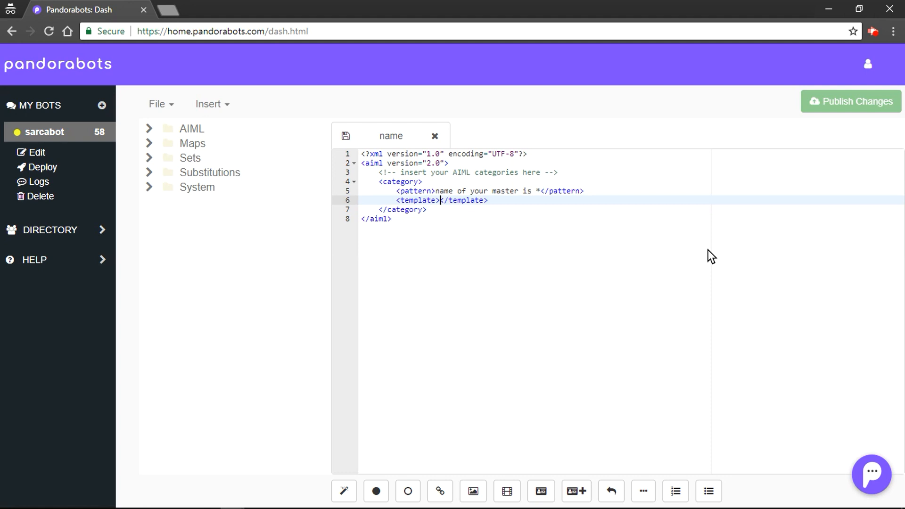
pyautogui.moveTo(582, 303)
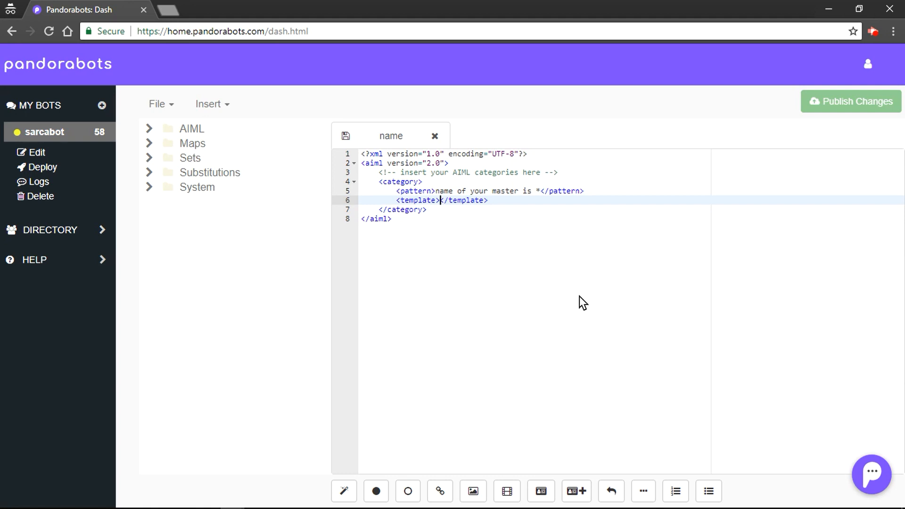
pyautogui.write('I will re')
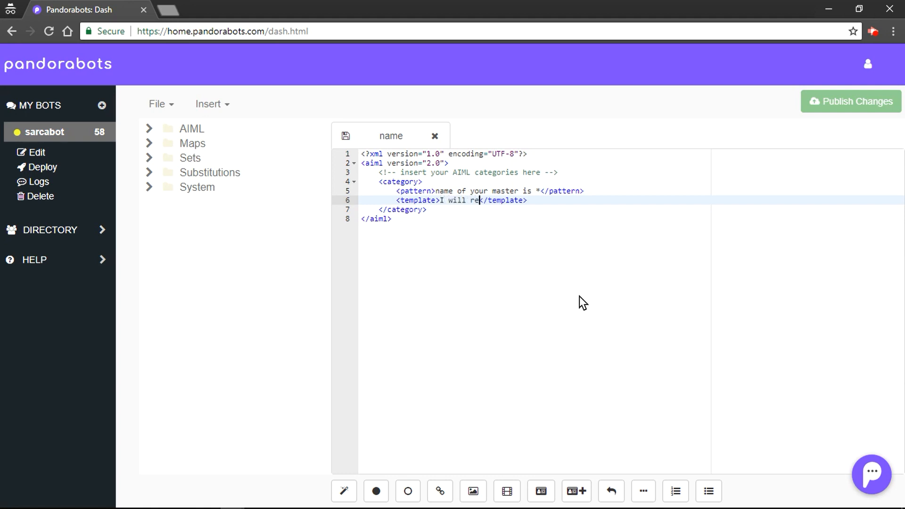
pyautogui.write('member my master is <set')
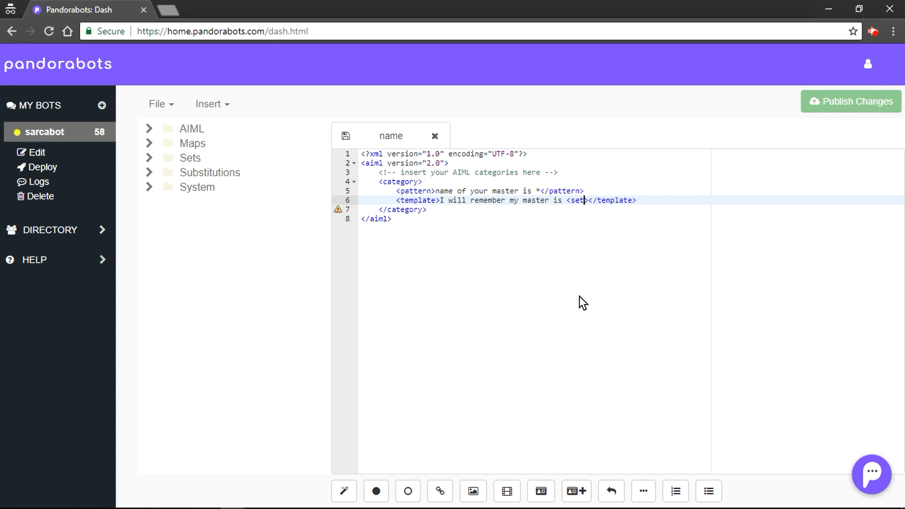
pyautogui.write('name =')
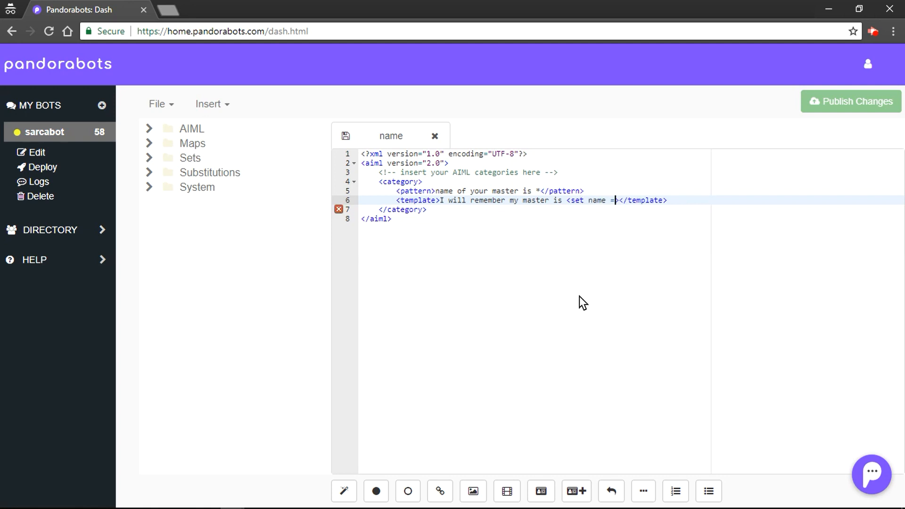
pyautogui.write('"name"')
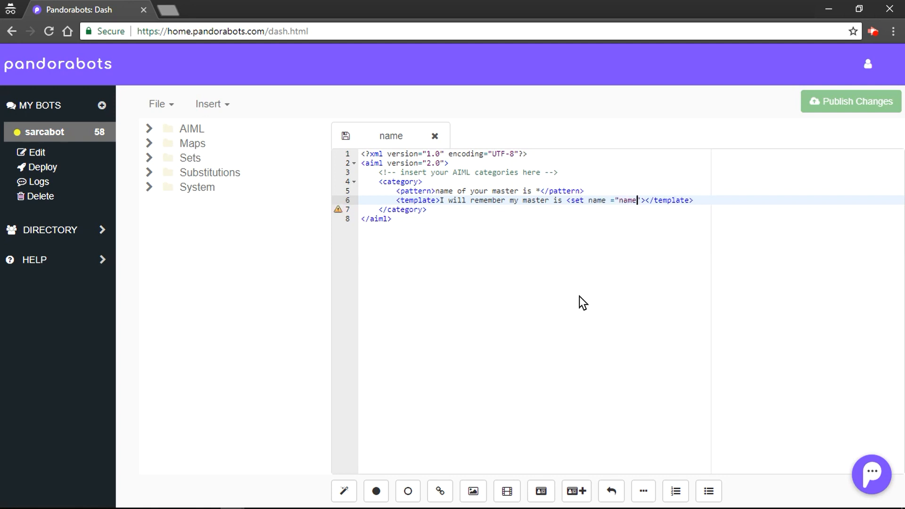
pyautogui.write('>')
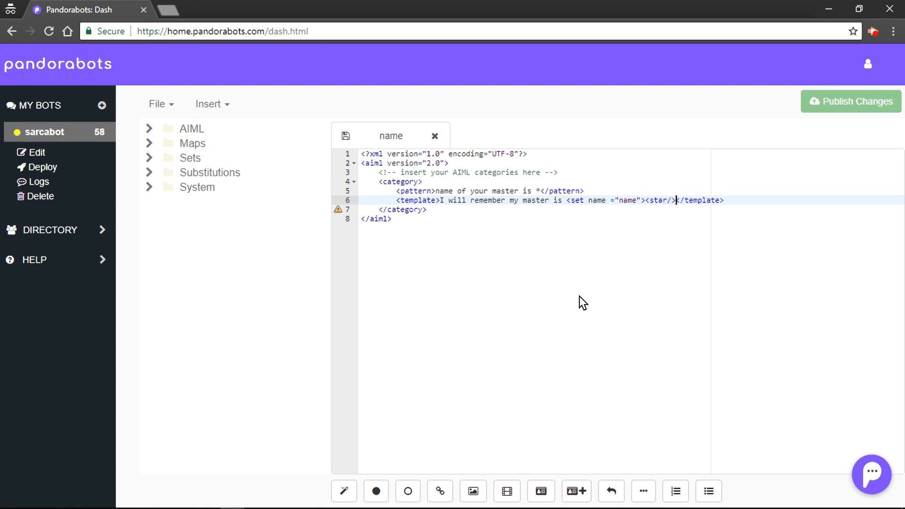
pyautogui.write('</set></')
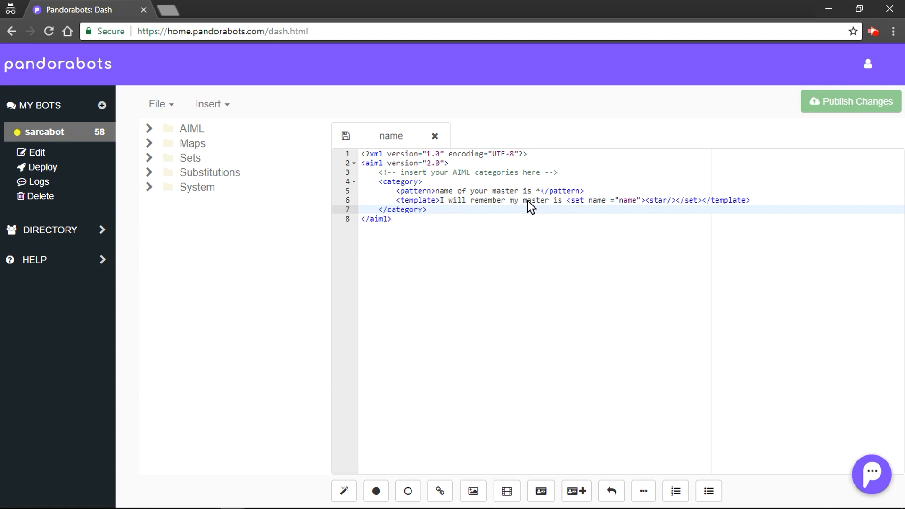
pyautogui.moveTo(577, 209)
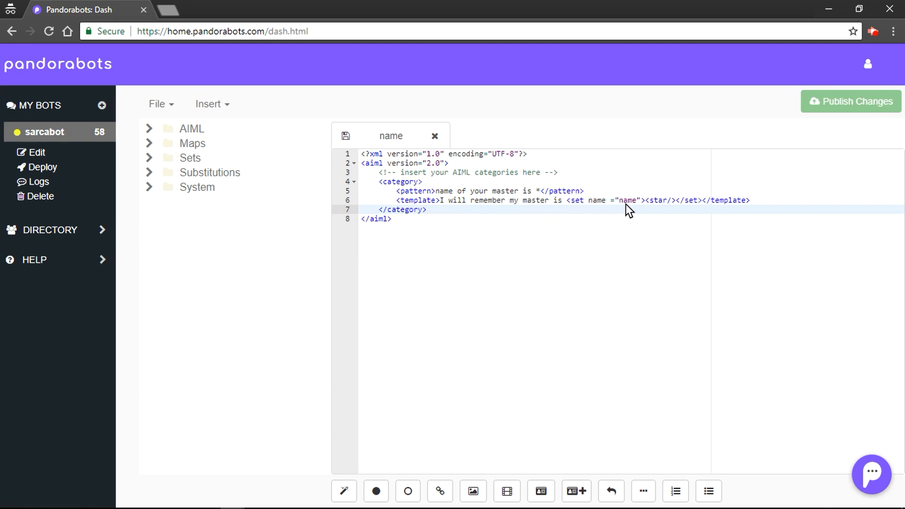
pyautogui.moveTo(663, 211)
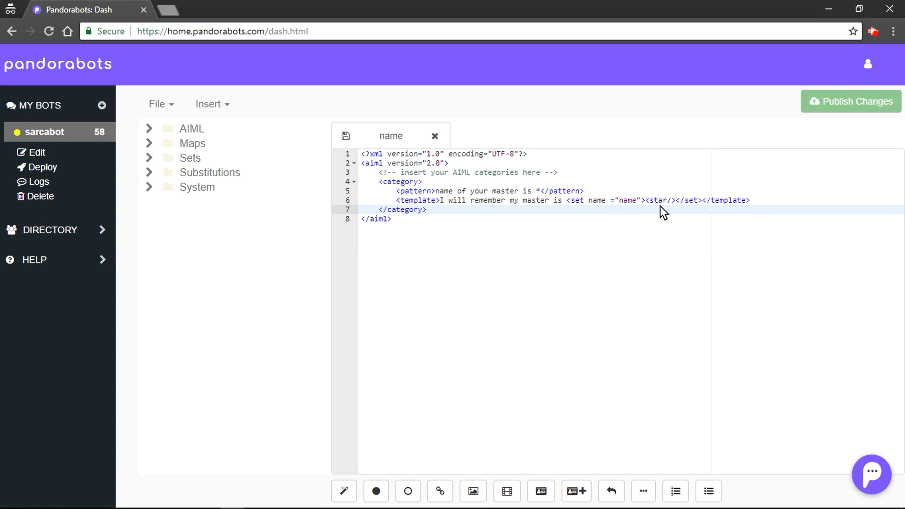
pyautogui.moveTo(689, 208)
pyautogui.write('<')
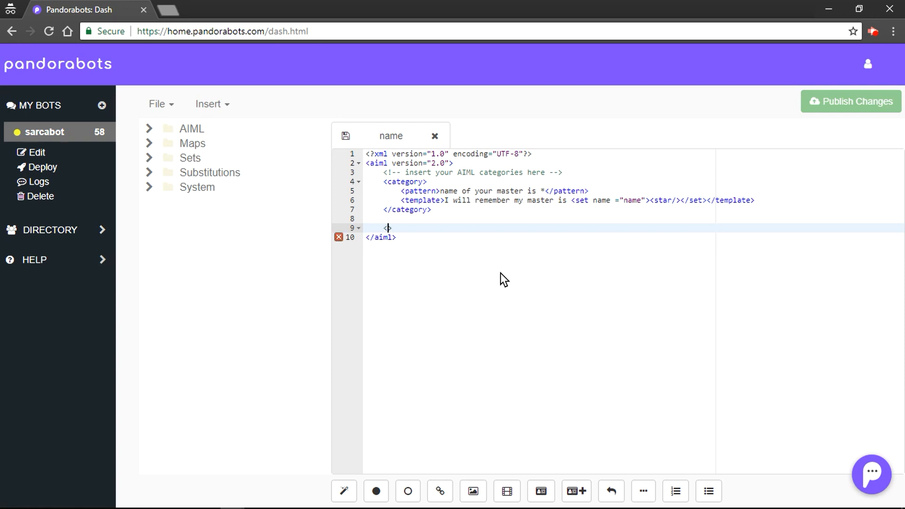
# Add a second category with empty pattern and template tags.
pyautogui.write('category>')
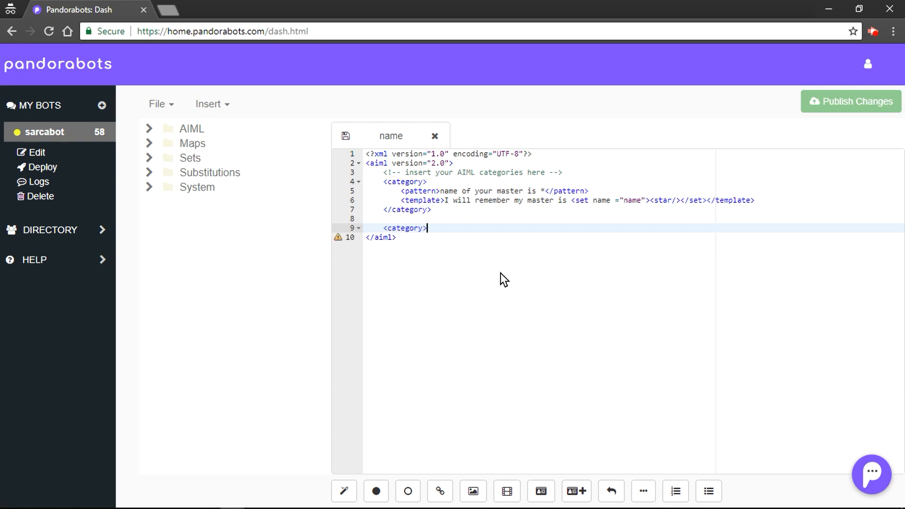
pyautogui.write('</category>')
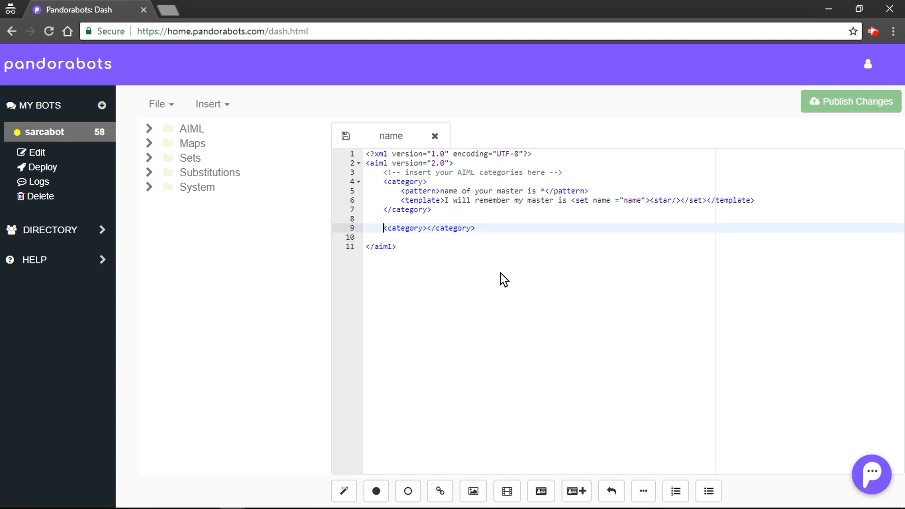
pyautogui.press('Enter')
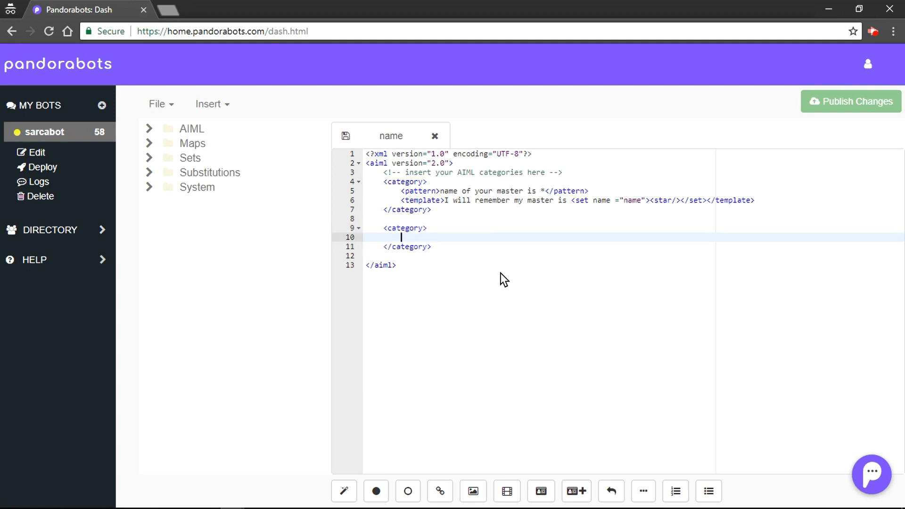
pyautogui.write('<pattern>')
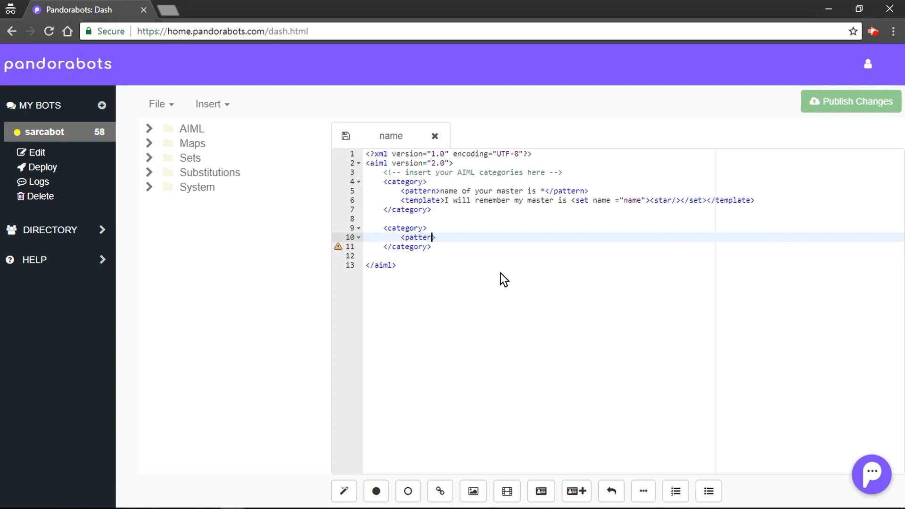
pyautogui.write('n></pattern>')
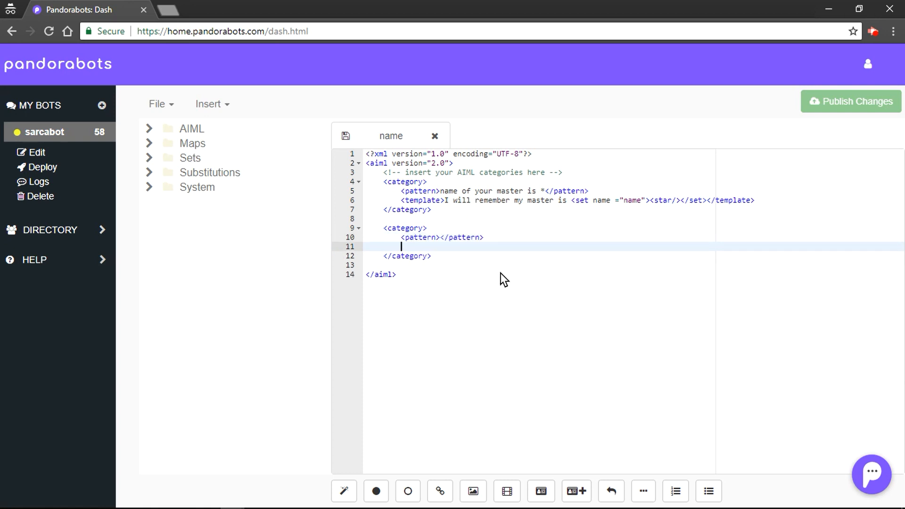
pyautogui.write('<template></')
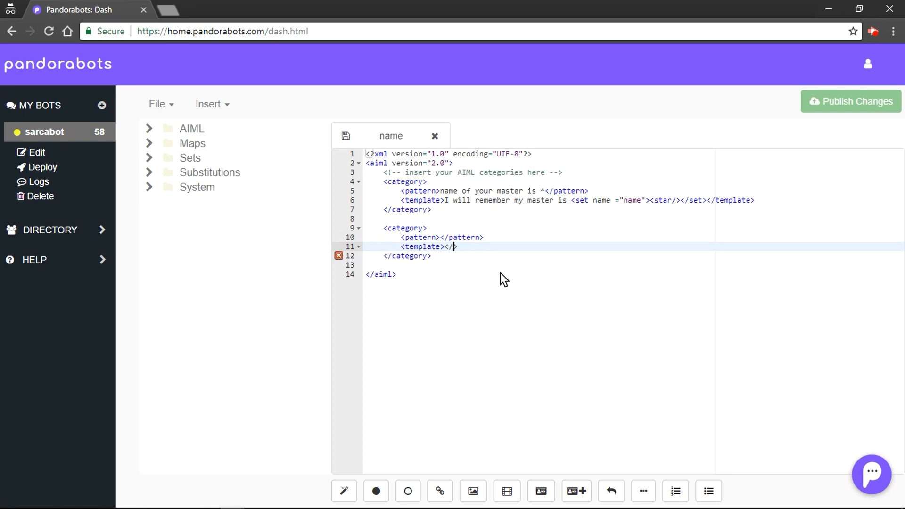
pyautogui.write('template>')
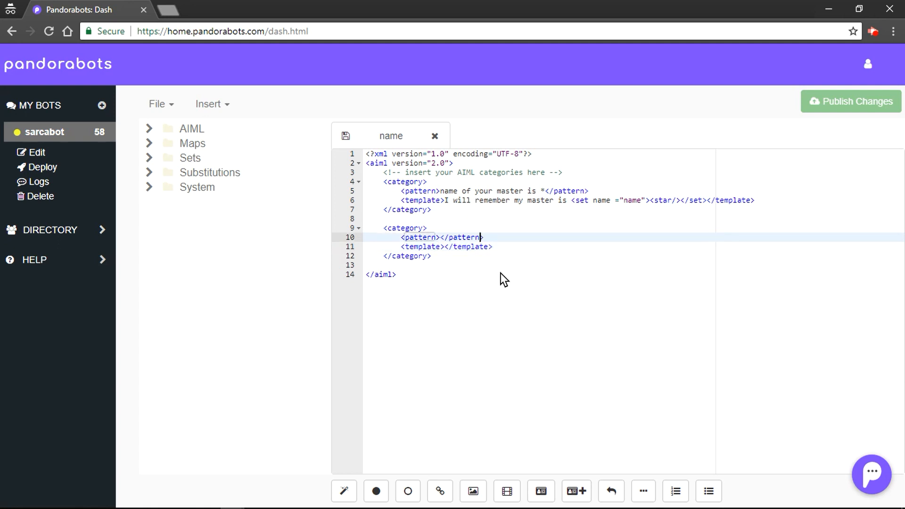
# Set its pattern to 'who is your master' and reply 'my master is <get name="name"/>'.
pyautogui.write('who')
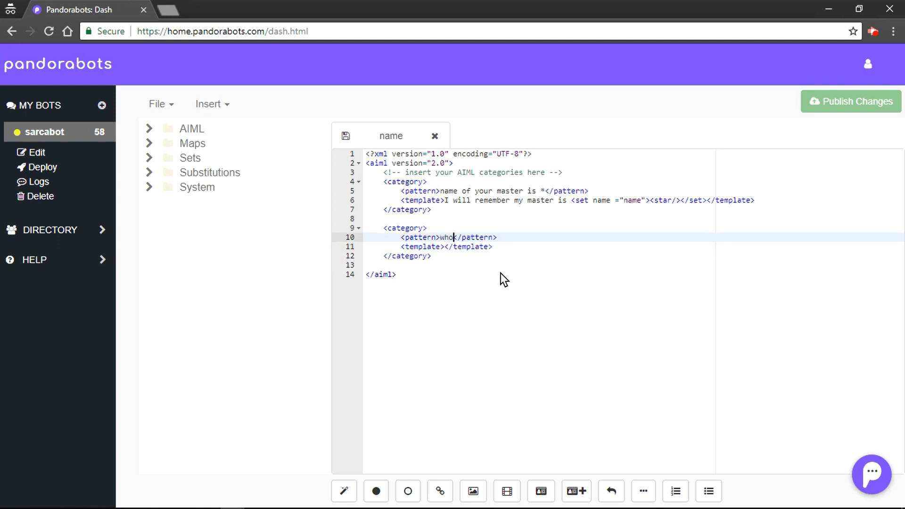
pyautogui.write('is your mask')
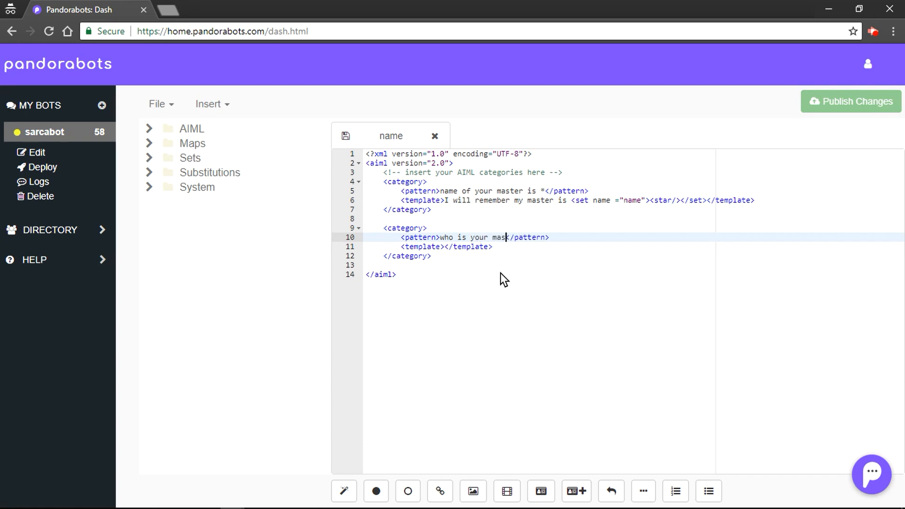
pyautogui.write('k')
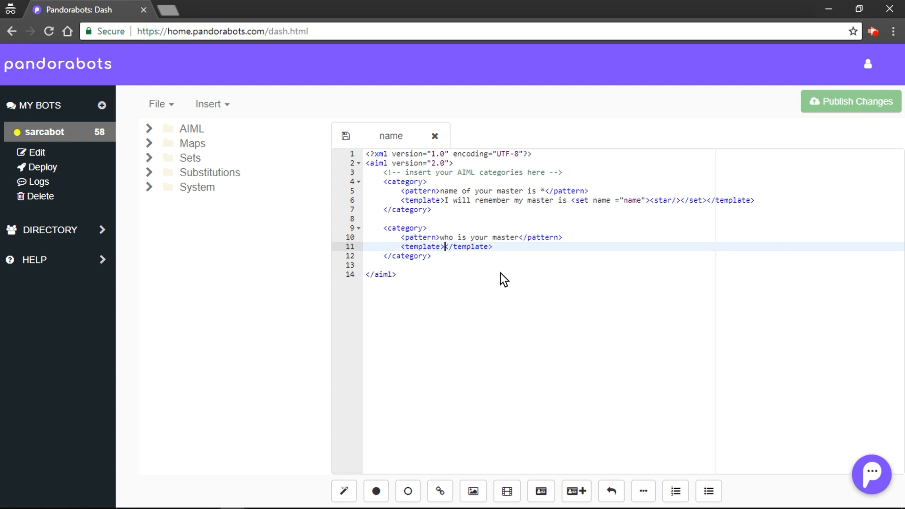
pyautogui.write('m')
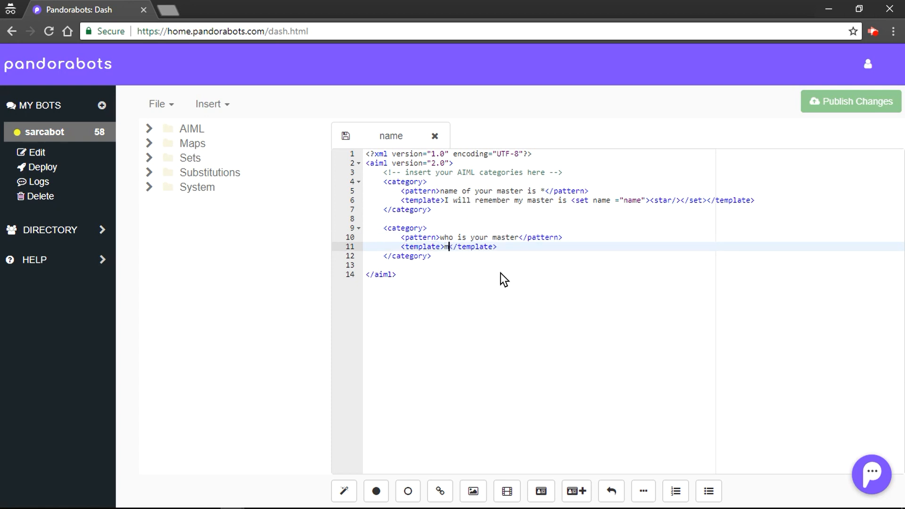
pyautogui.write('y master is <')
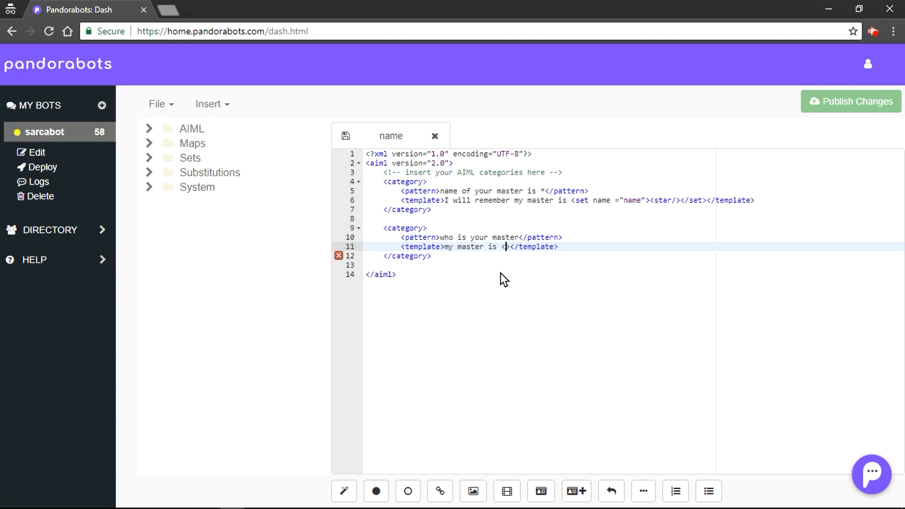
pyautogui.write('get name')
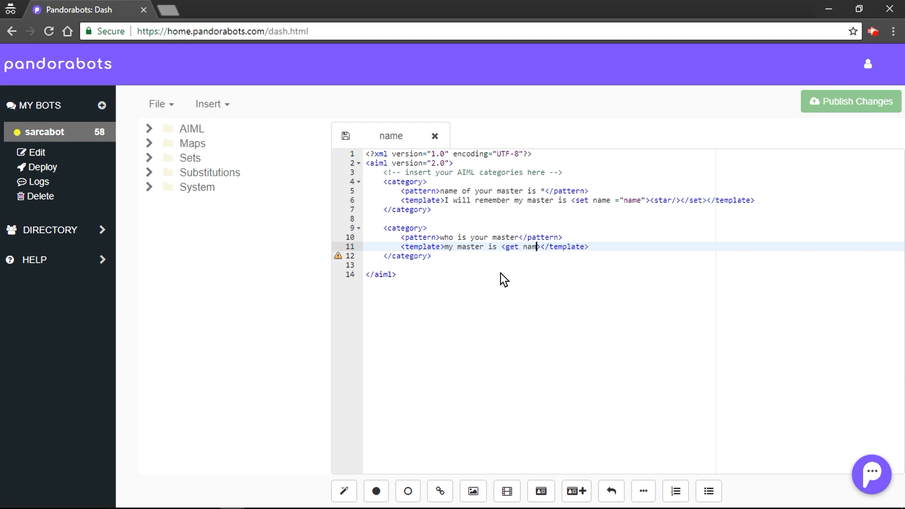
pyautogui.write('="">')
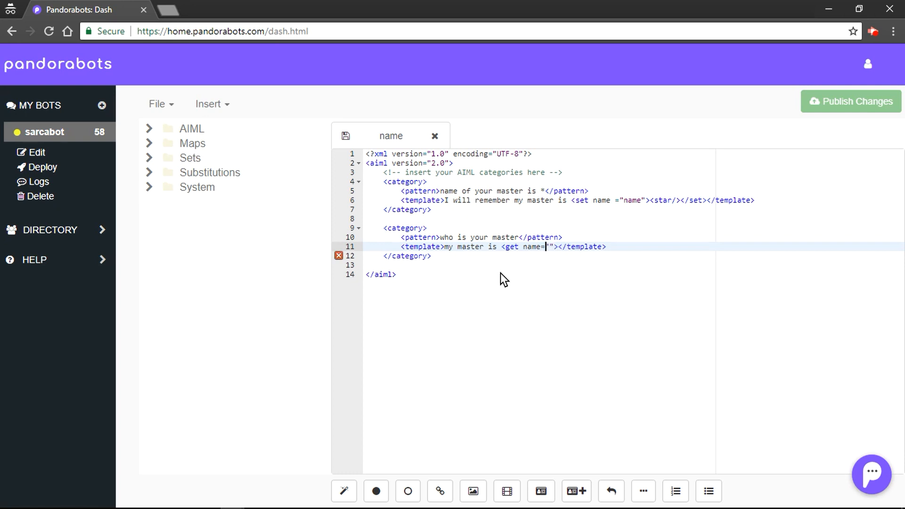
pyautogui.write('name')
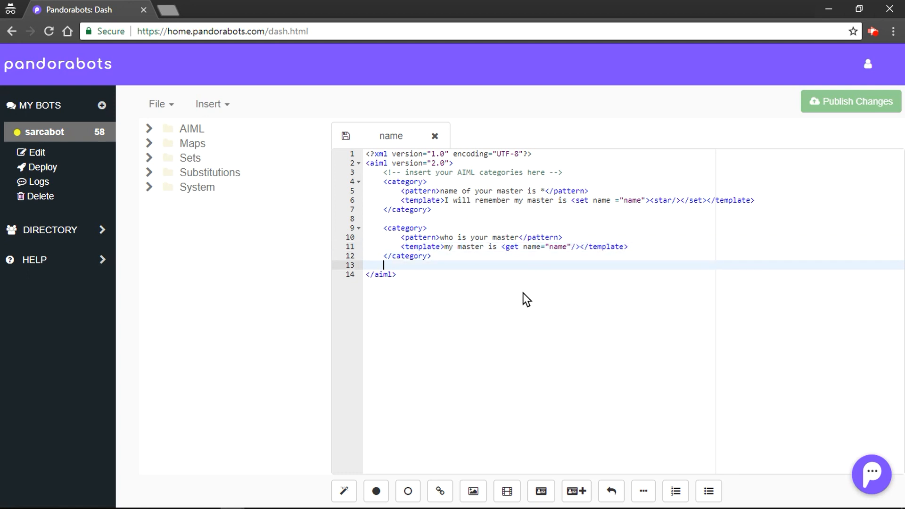
pyautogui.moveTo(444, 244)
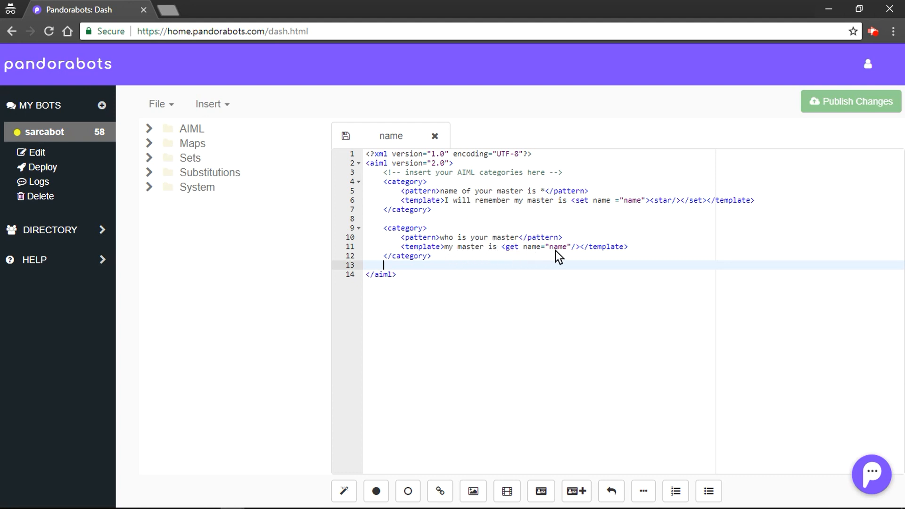
pyautogui.moveTo(515, 255)
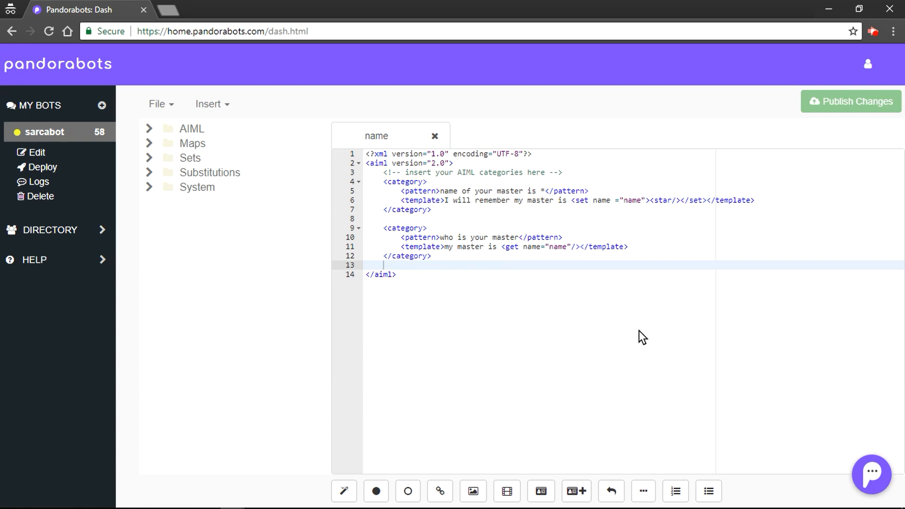
pyautogui.moveTo(869, 476)
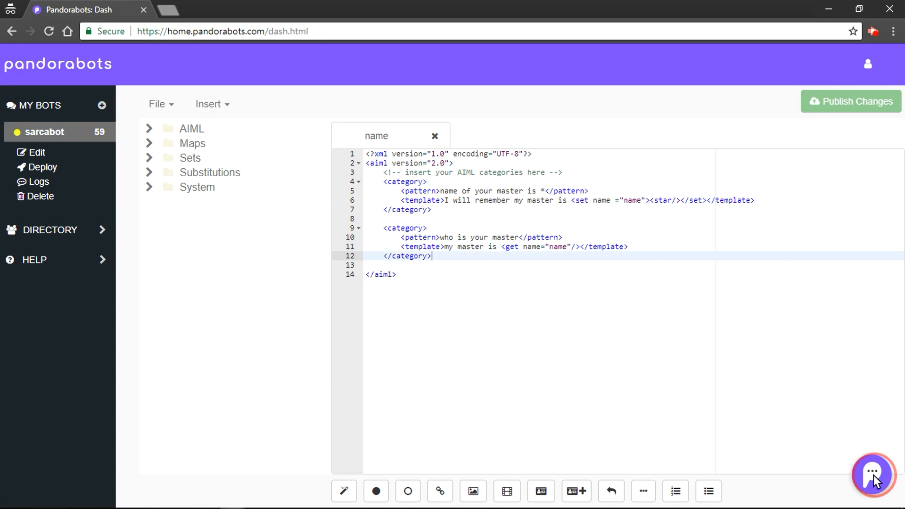
# Ask the bot 'who is your master' in chat and confirm it replies 'my master is John'.
pyautogui.click(873, 475)
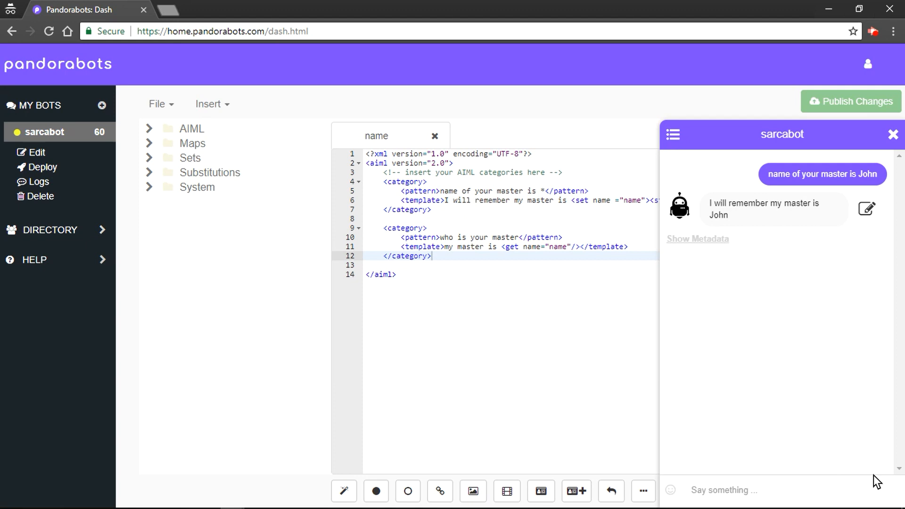
pyautogui.write('who is your')
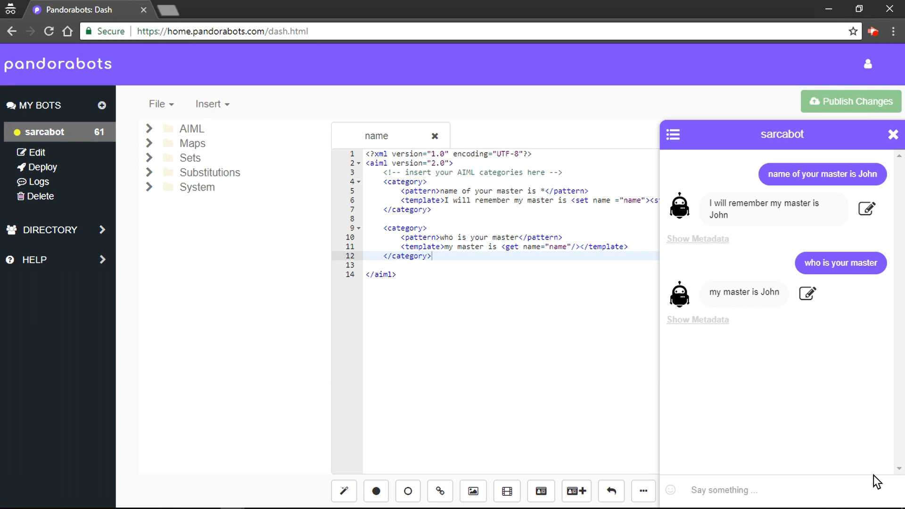
pyautogui.click(893, 135)
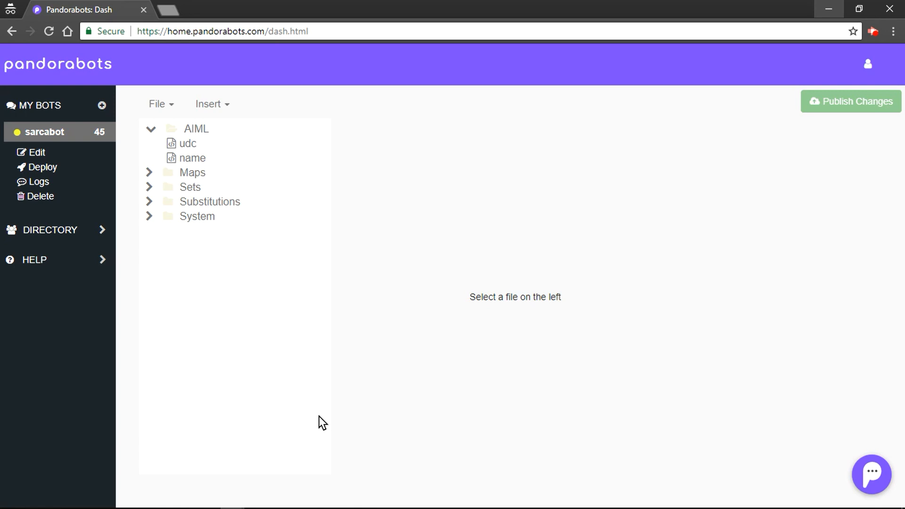
pyautogui.moveTo(161, 103)
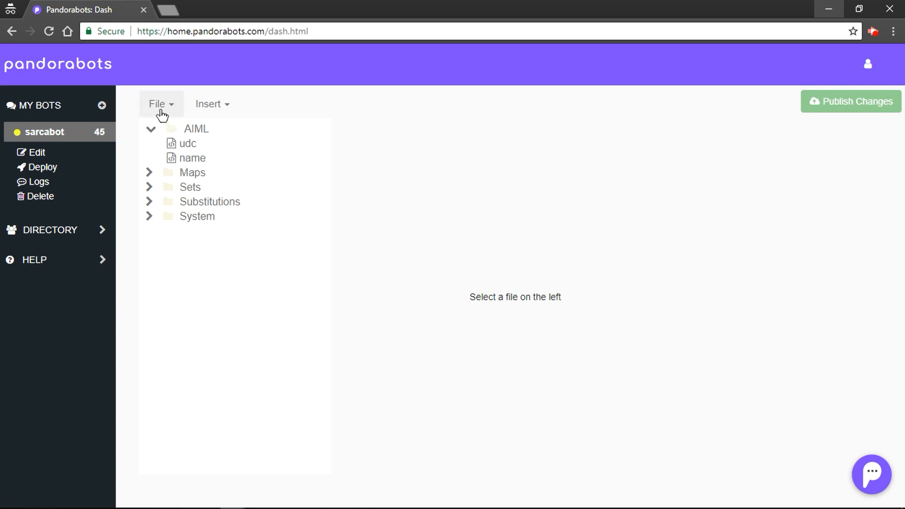
# Create a new AIML file named 'practice' and start typing a <category> tag in it.
pyautogui.click(161, 104)
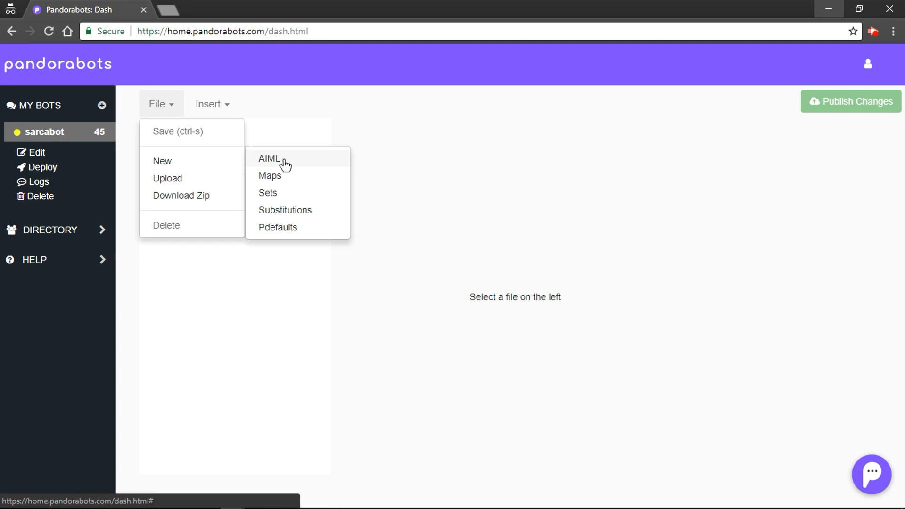
pyautogui.click(269, 159)
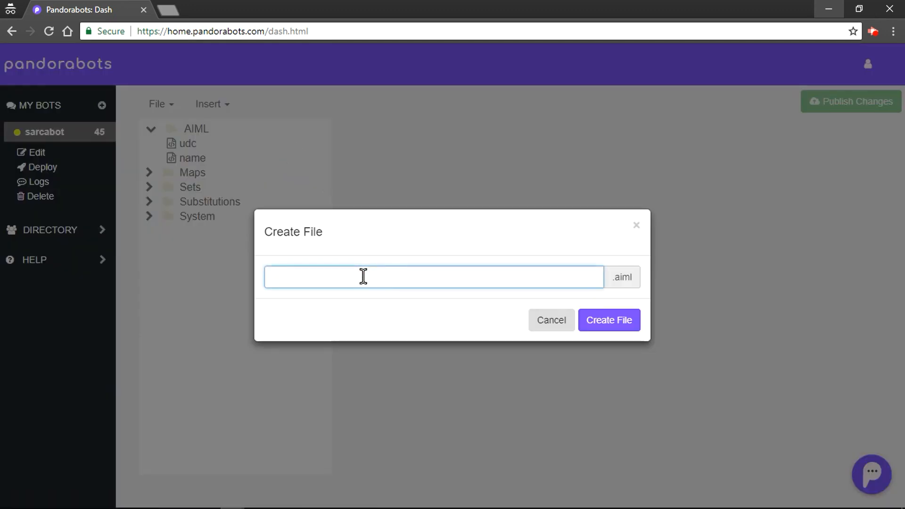
pyautogui.write('practice')
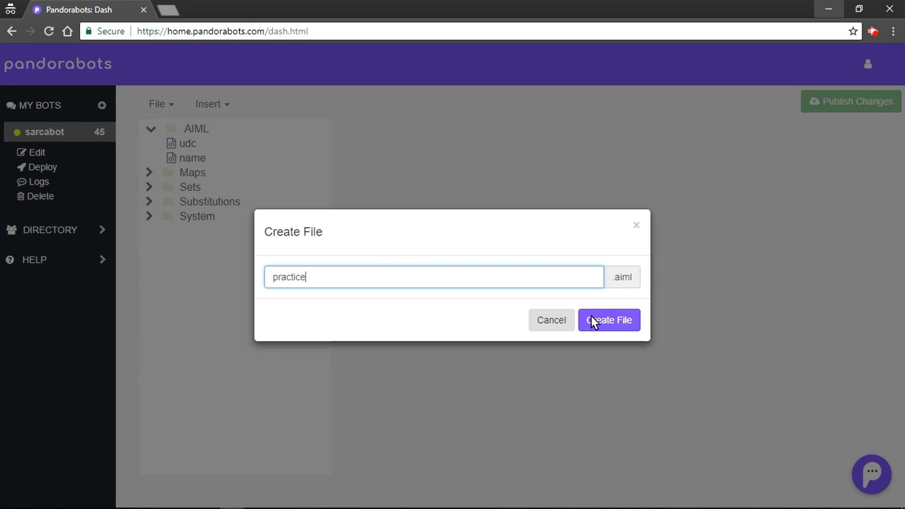
pyautogui.click(608, 321)
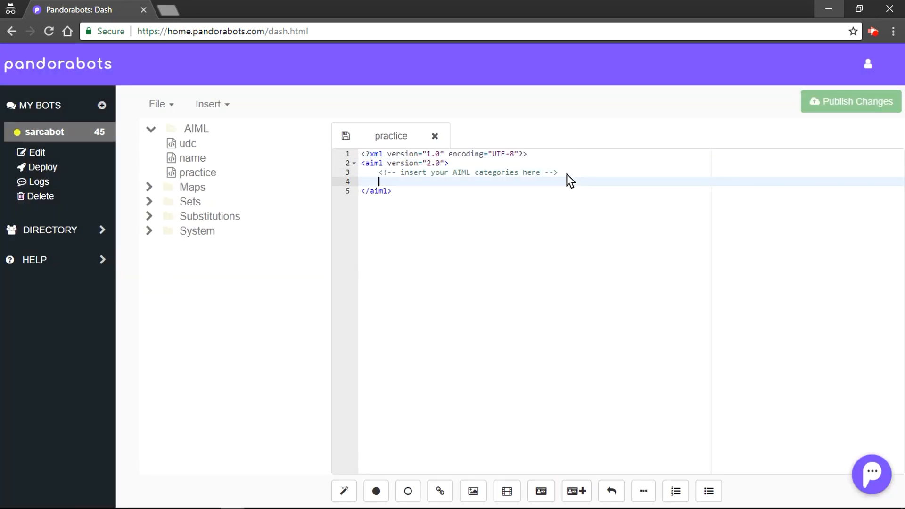
pyautogui.write('<cate>')
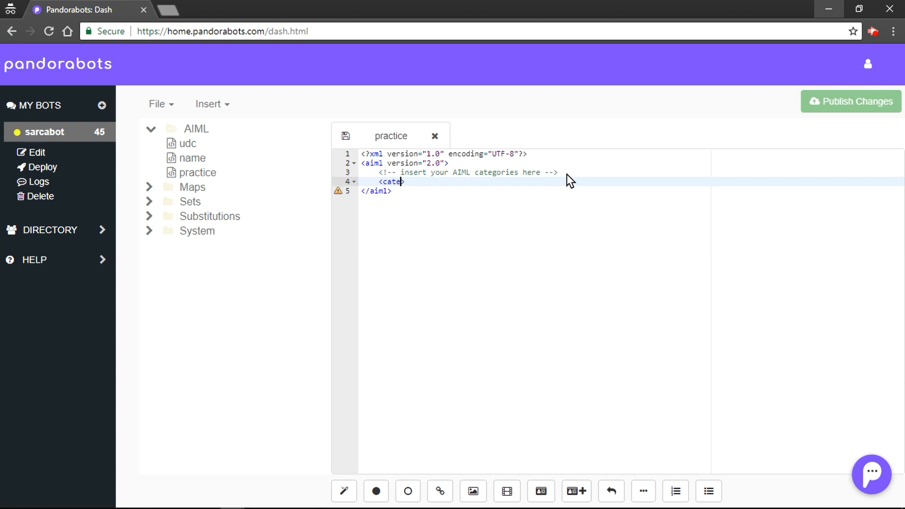
pyautogui.write('gory>')
pyautogui.write('<p')
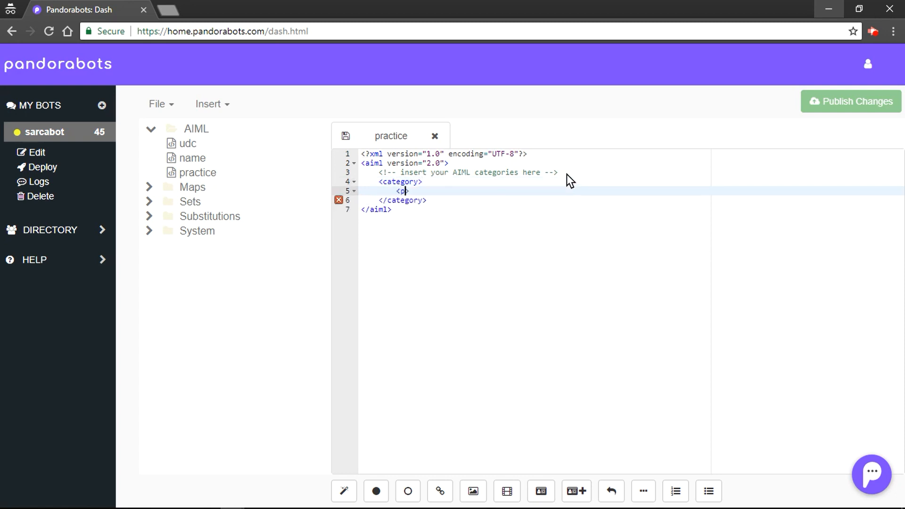
# Write pattern 'hi' and a template holding an empty <random> block inside the category.
pyautogui.write('attern>')
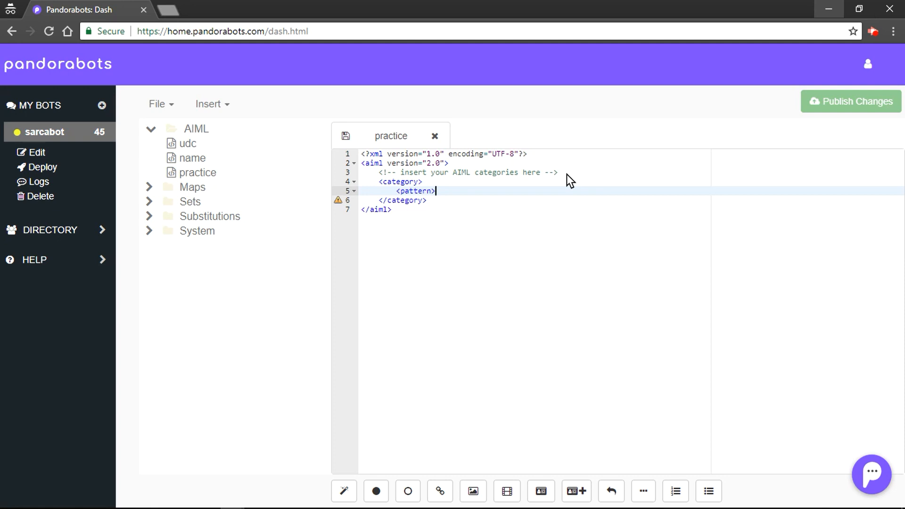
pyautogui.write('</pattern>')
pyautogui.write('<>')
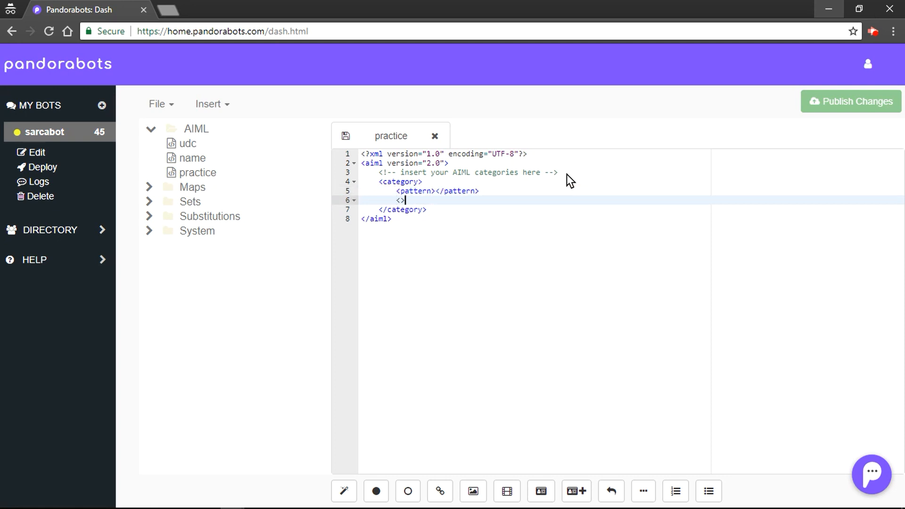
pyautogui.write('template')
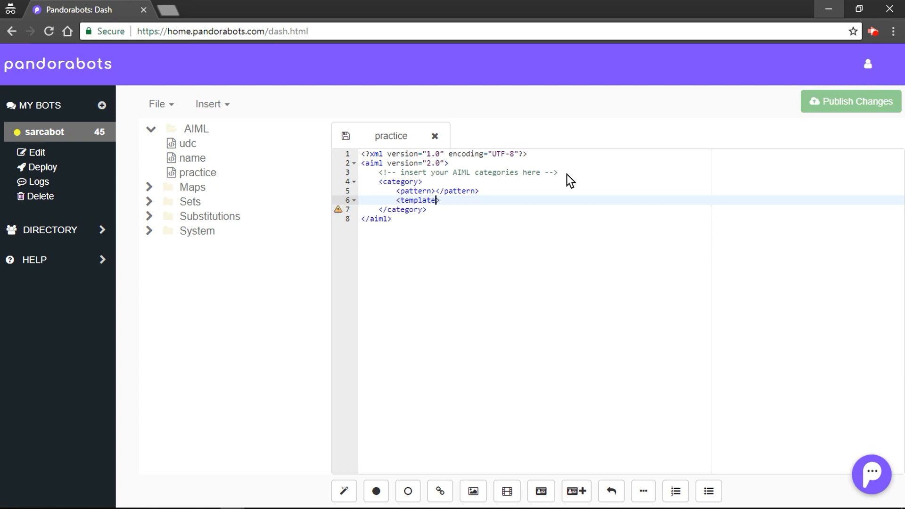
pyautogui.write('</template>')
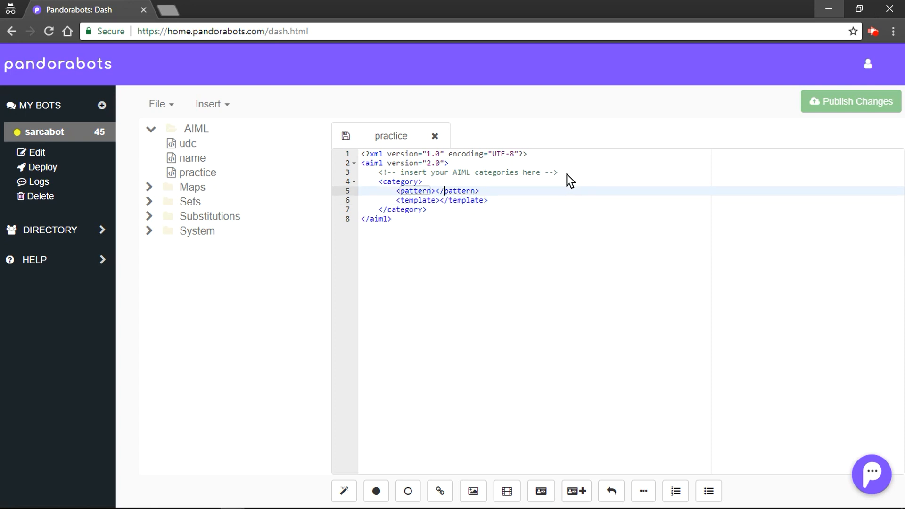
pyautogui.write('hi')
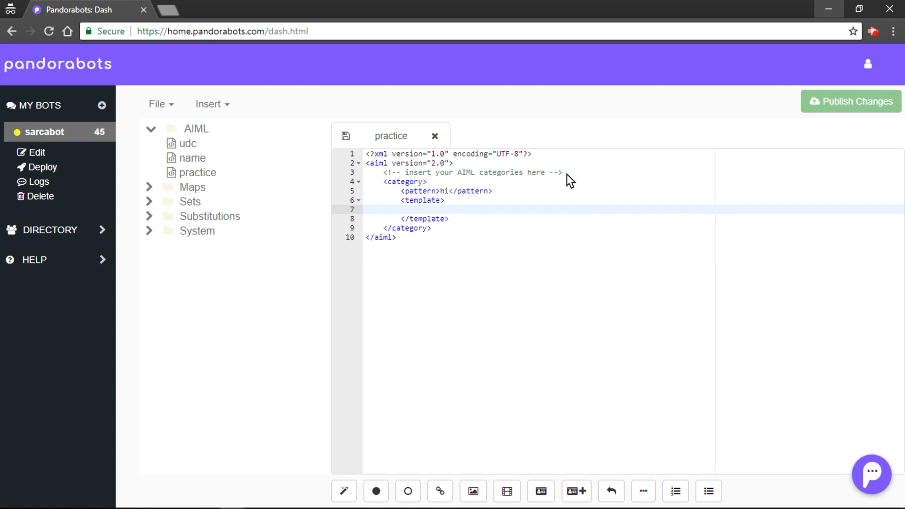
pyautogui.write('<rando>')
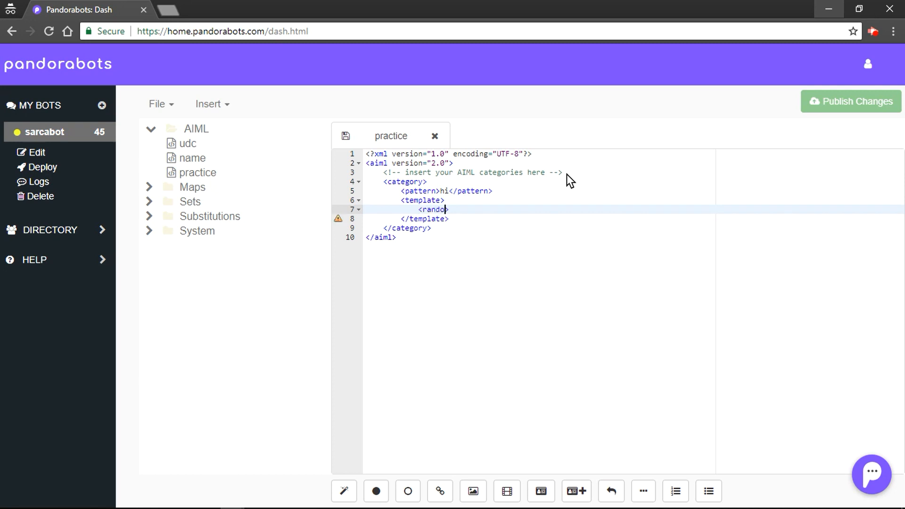
pyautogui.write('m><>')
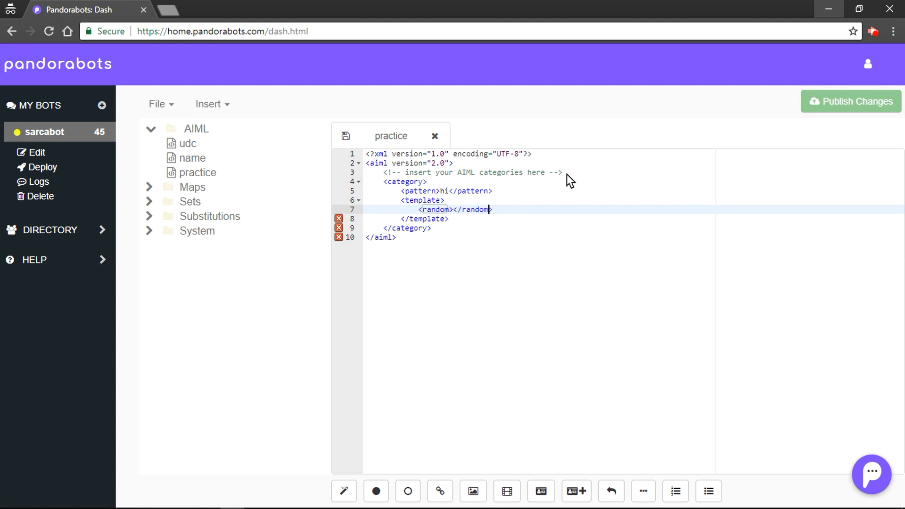
# Add <li> replies 'Hola Amigo', 'Namaste!' and 'Hi Back' inside the random block.
pyautogui.press('Enter')
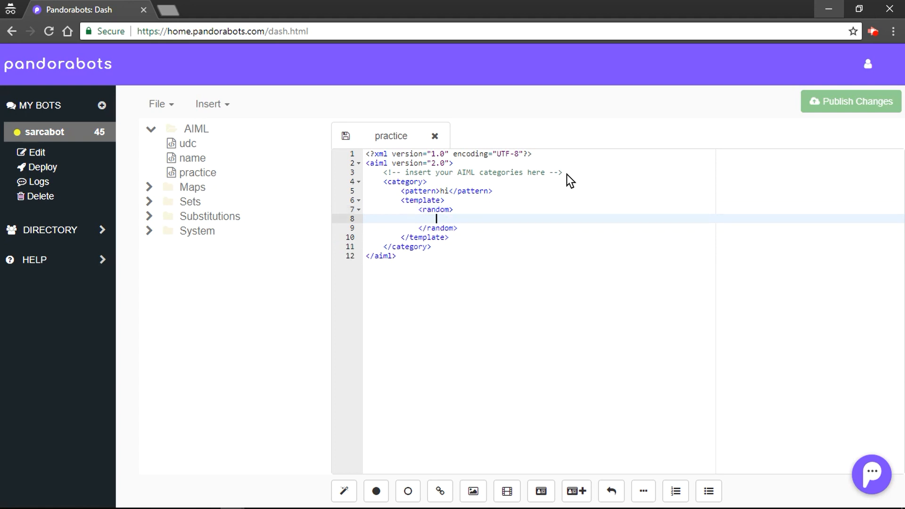
pyautogui.write('<li>')
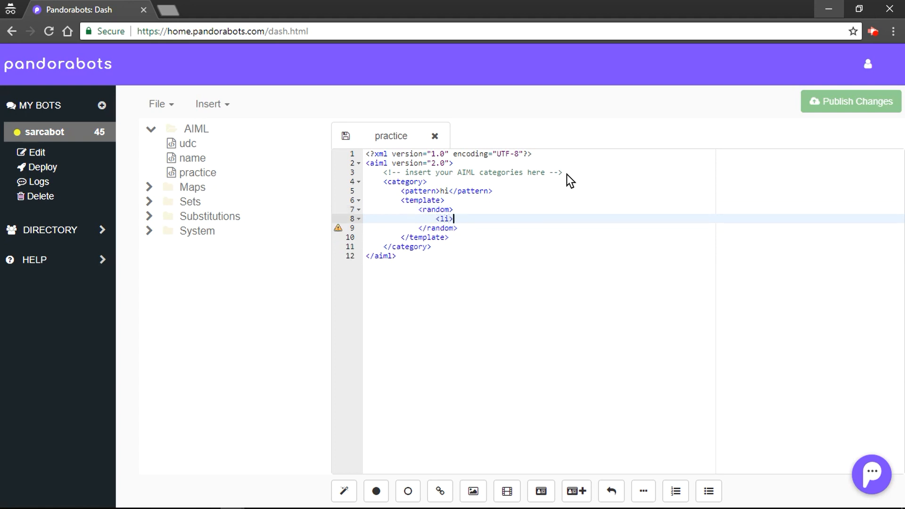
pyautogui.write('</li>')
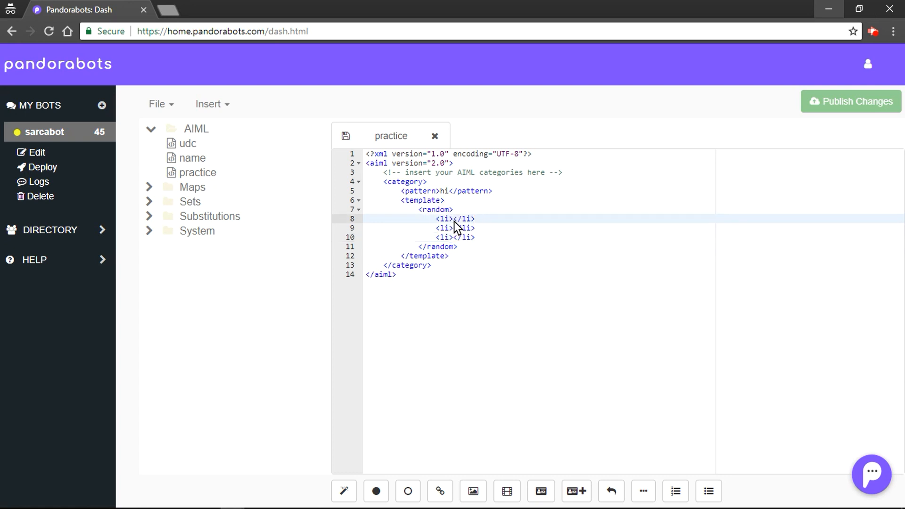
pyautogui.write('Hola')
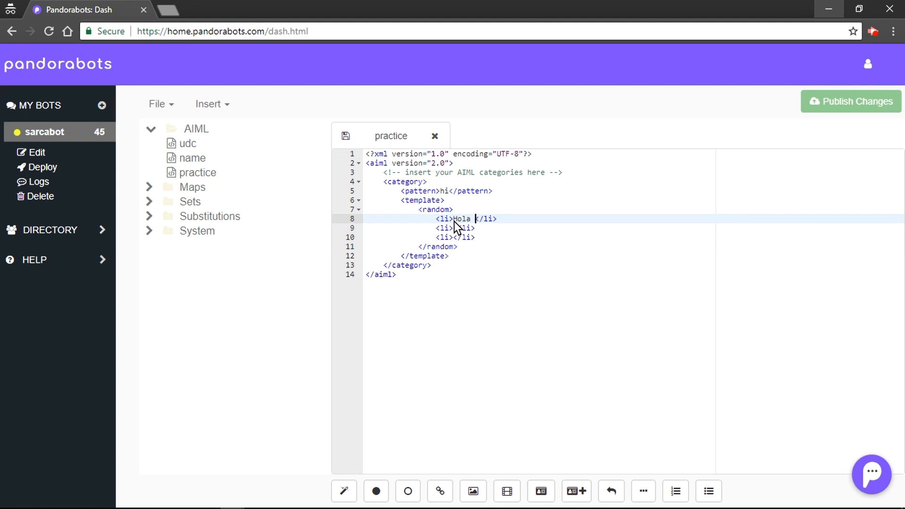
pyautogui.write('Amigo')
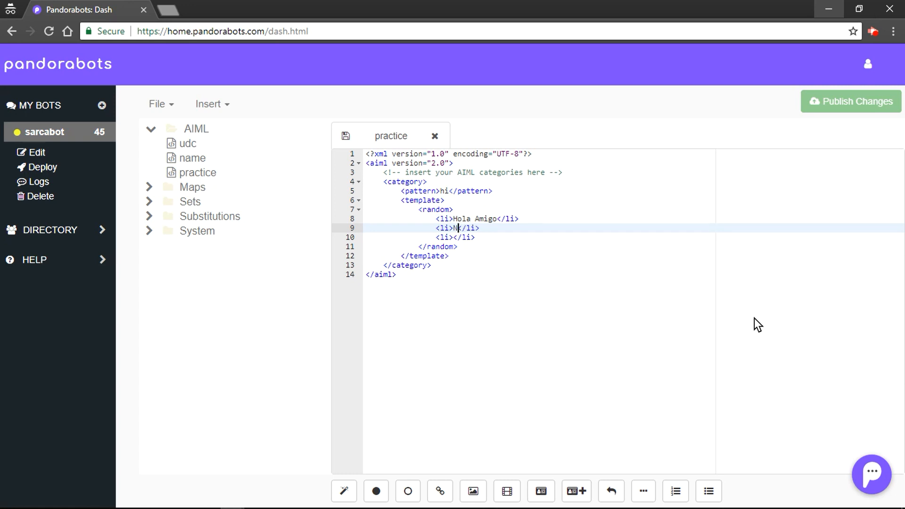
pyautogui.write('Namaste!')
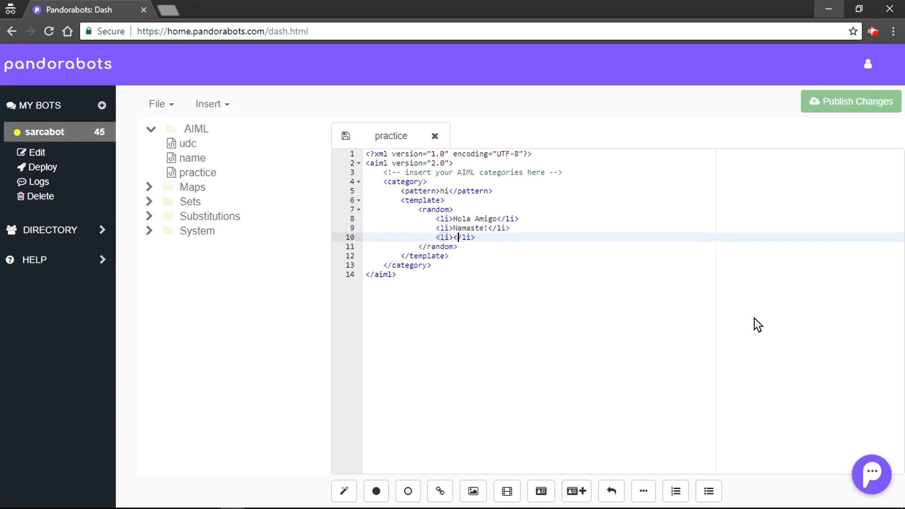
pyautogui.write('Hi Back')
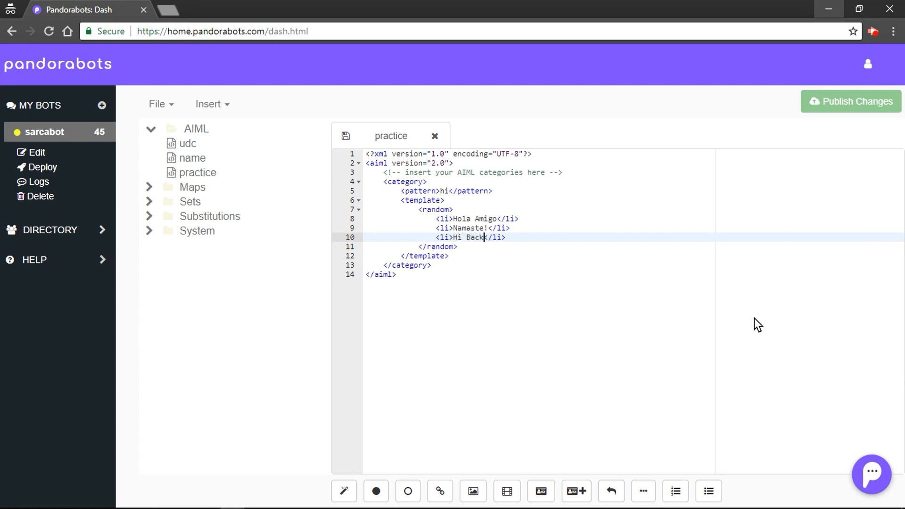
pyautogui.moveTo(451, 199)
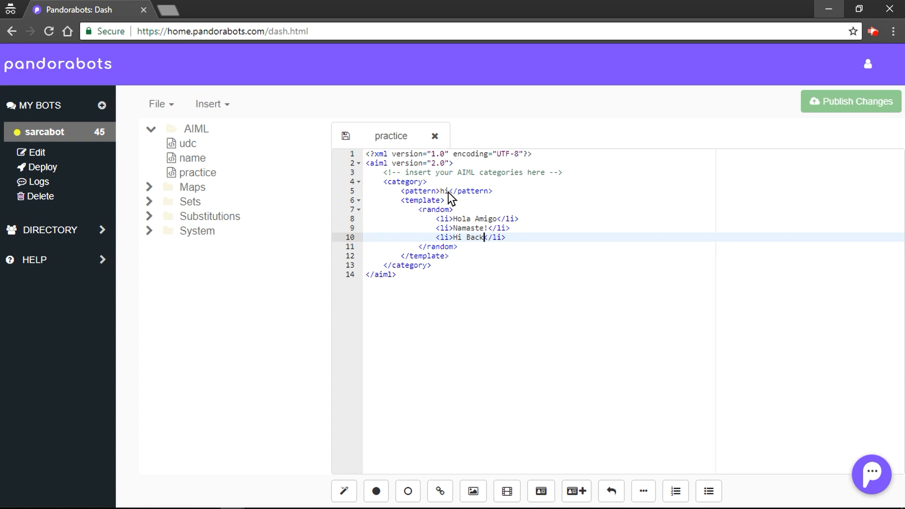
pyautogui.moveTo(467, 220)
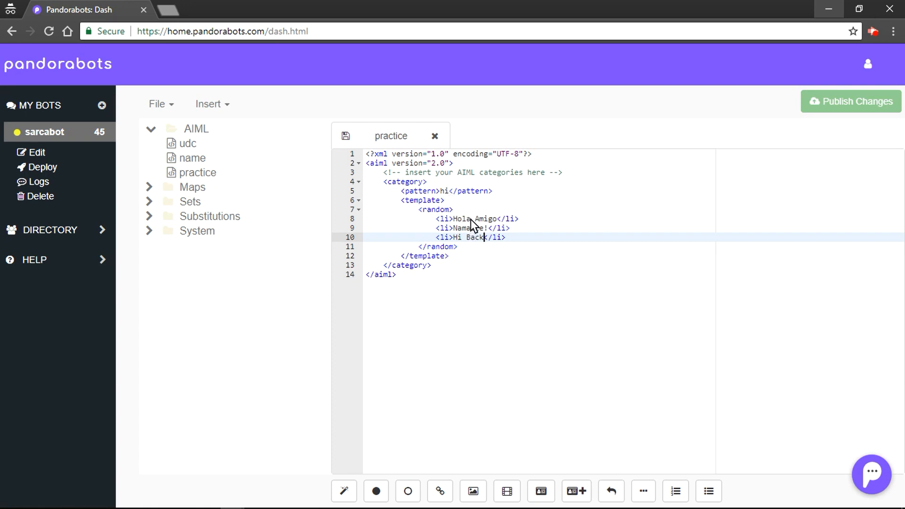
pyautogui.moveTo(362, 165)
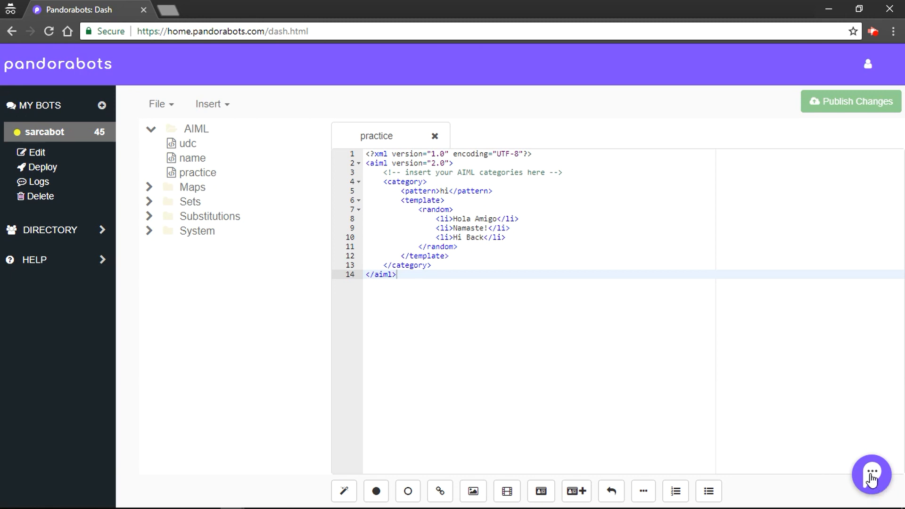
pyautogui.click(873, 475)
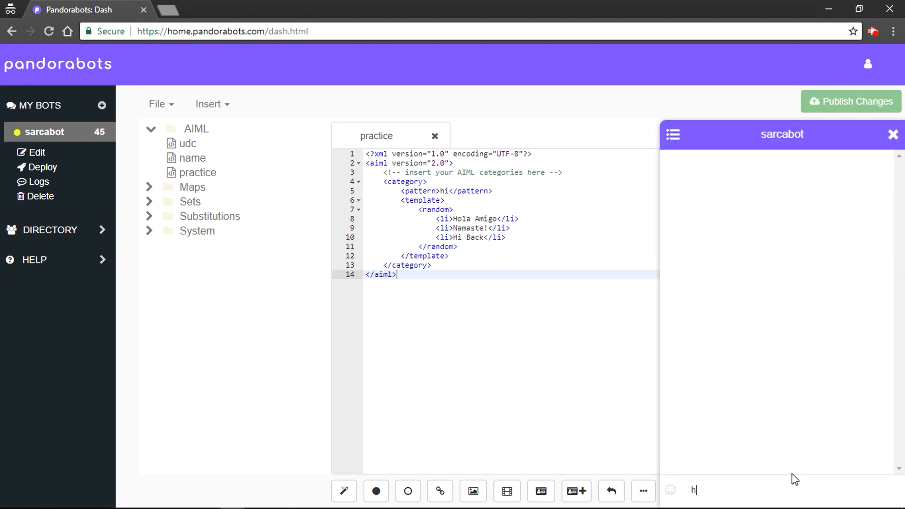
pyautogui.press('enter')
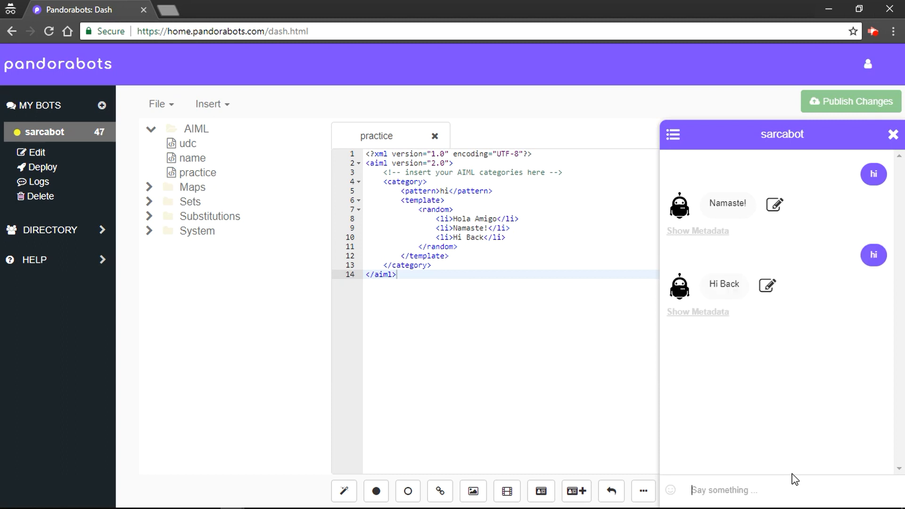
pyautogui.write('hi')
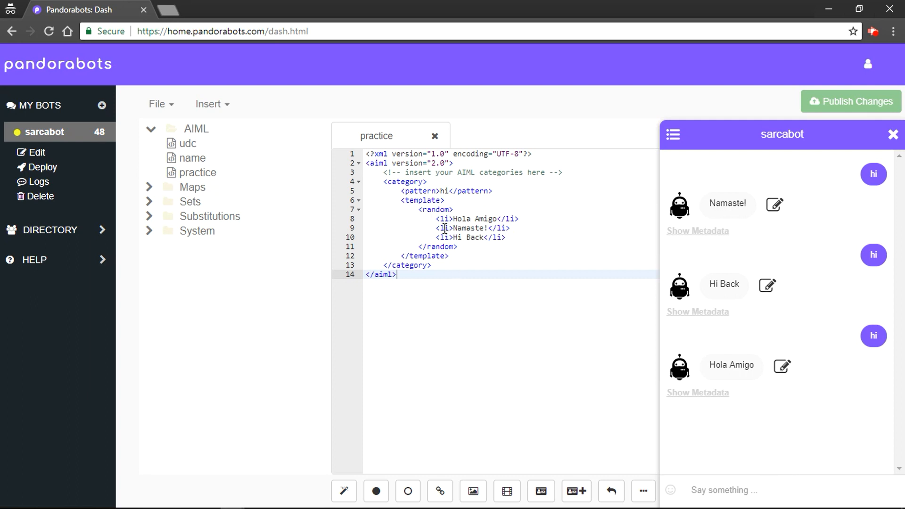
pyautogui.moveTo(438, 218); pyautogui.dragTo(507, 236)
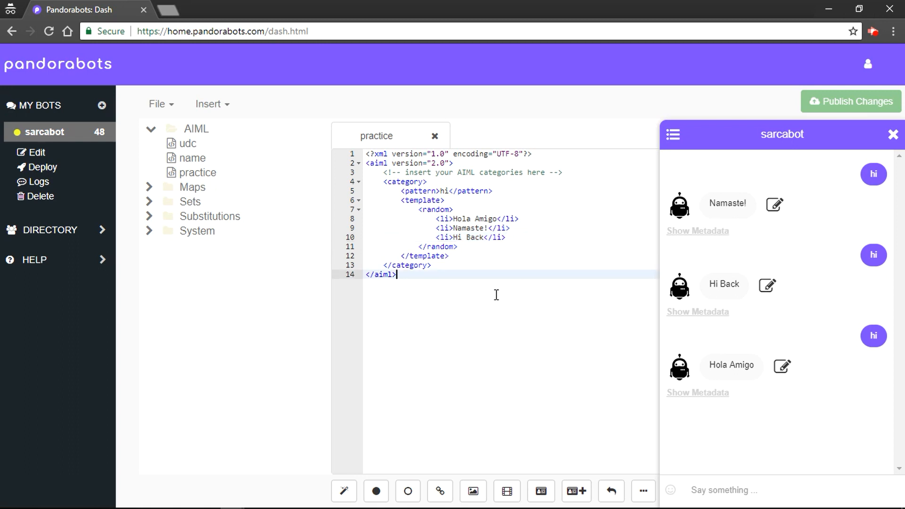
pyautogui.click(893, 134)
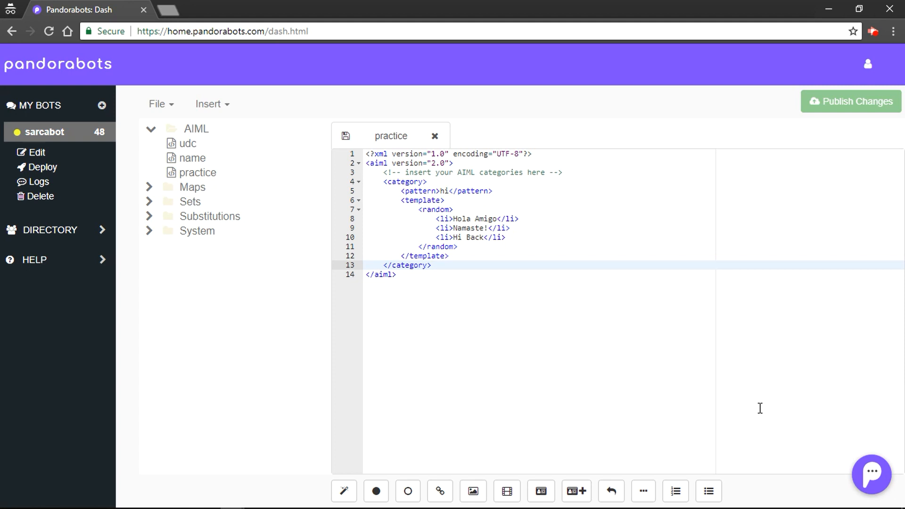
pyautogui.moveTo(676, 361)
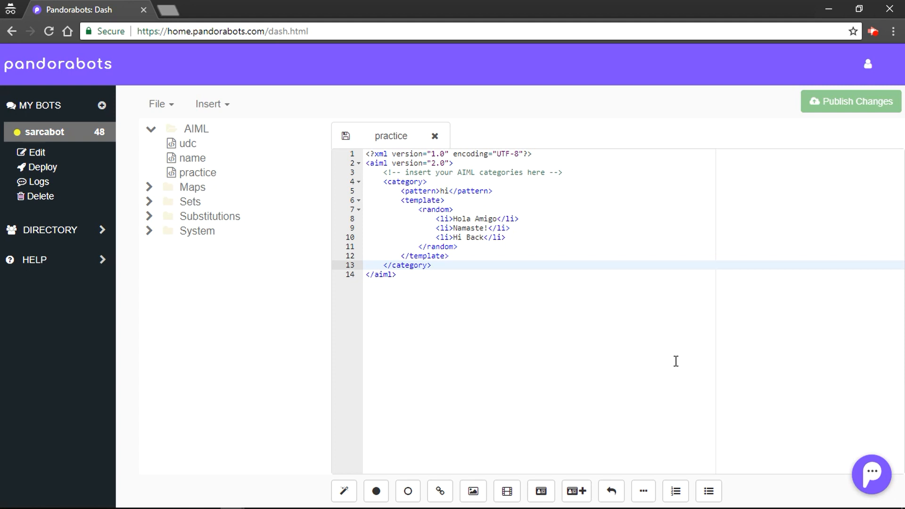
pyautogui.moveTo(654, 352)
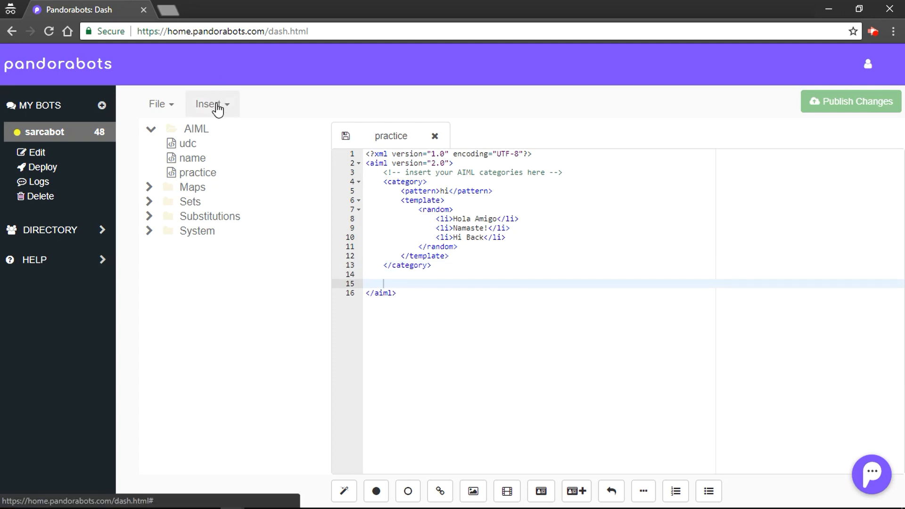
# Insert a category with pattern 'what did you just say' and template <response index="1"/>.
pyautogui.click(208, 103)
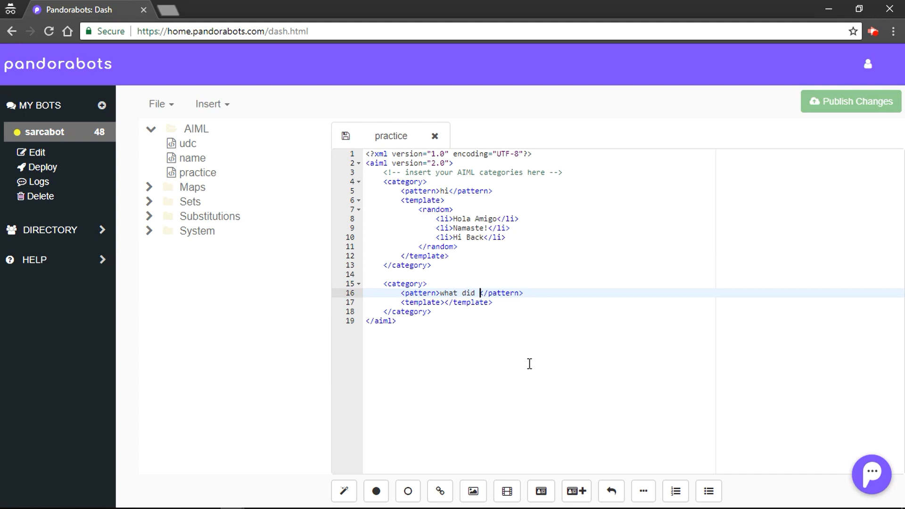
pyautogui.write('you just s')
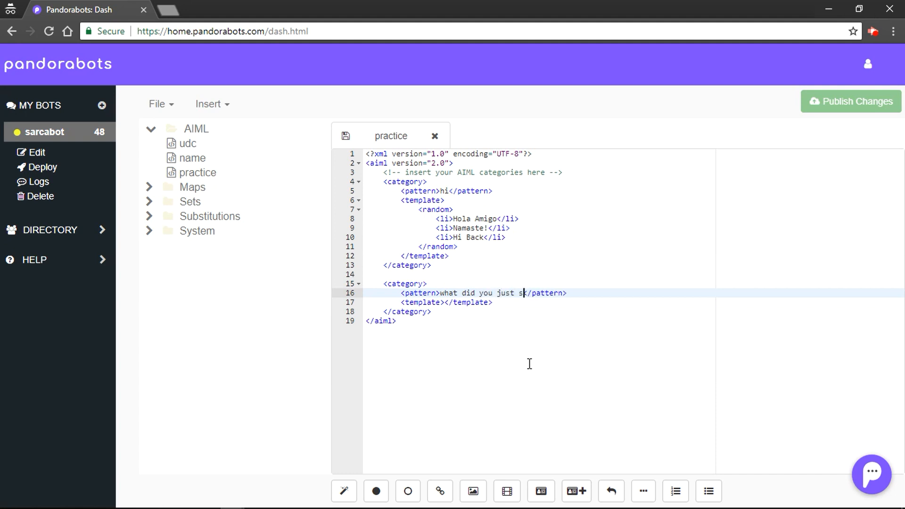
pyautogui.write('ay')
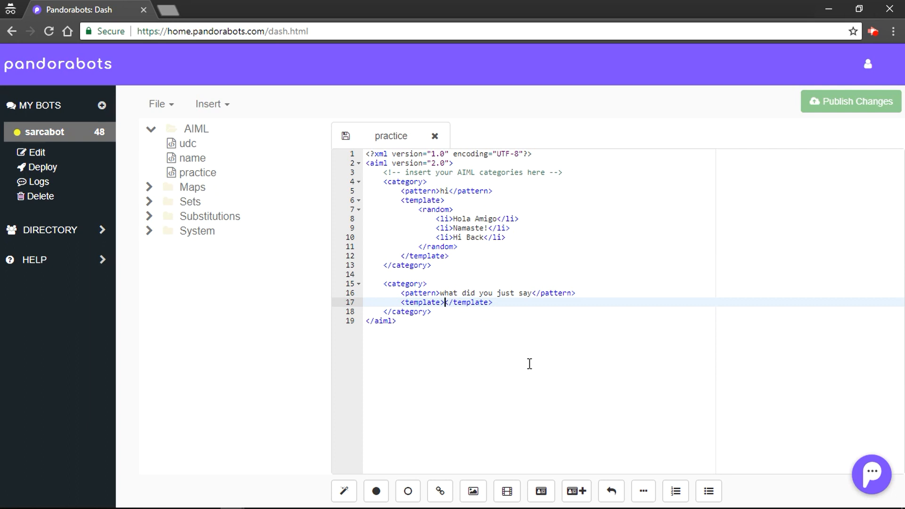
pyautogui.write('<re>')
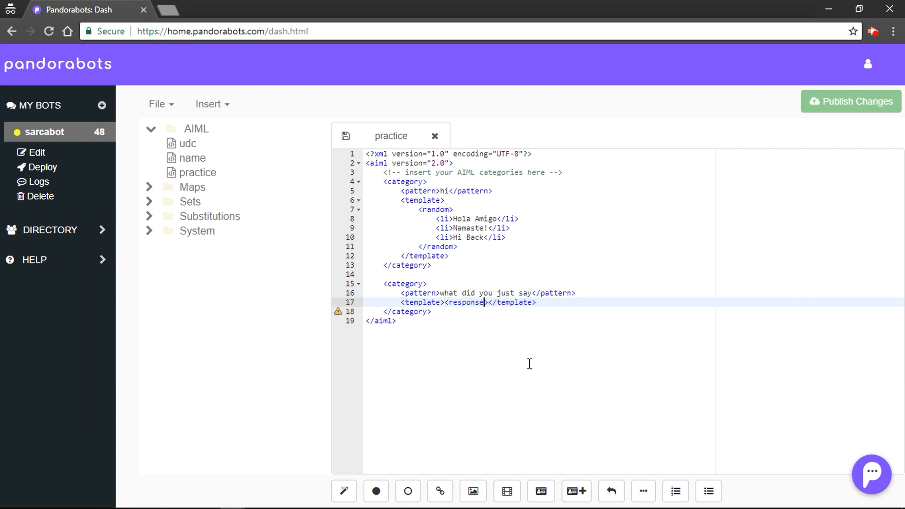
pyautogui.write('index="1"/')
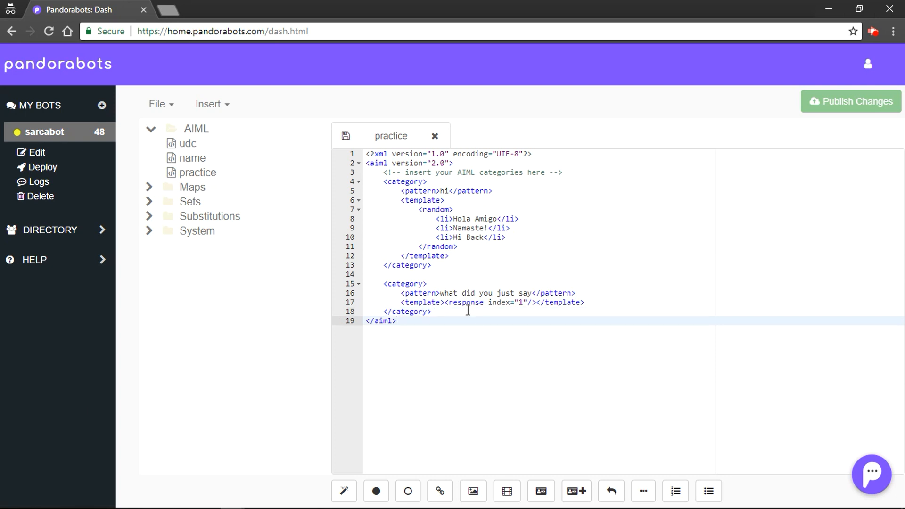
pyautogui.moveTo(511, 324)
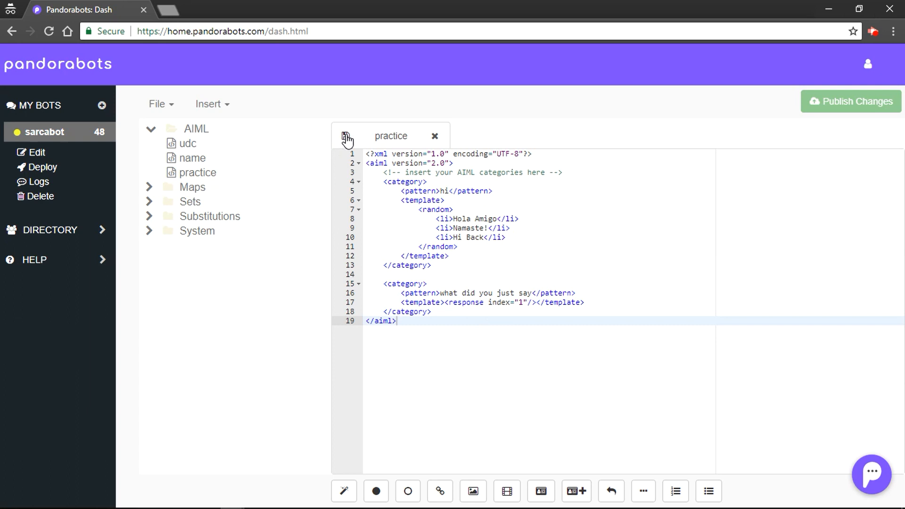
pyautogui.moveTo(863, 467)
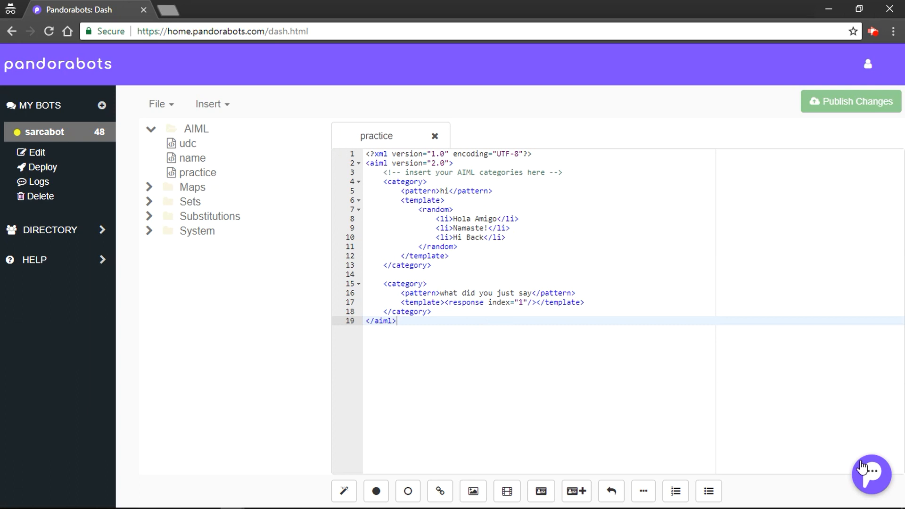
# Send 'what did you just say' in chat and see the bot repeat 'Hi Back'.
pyautogui.click(871, 474)
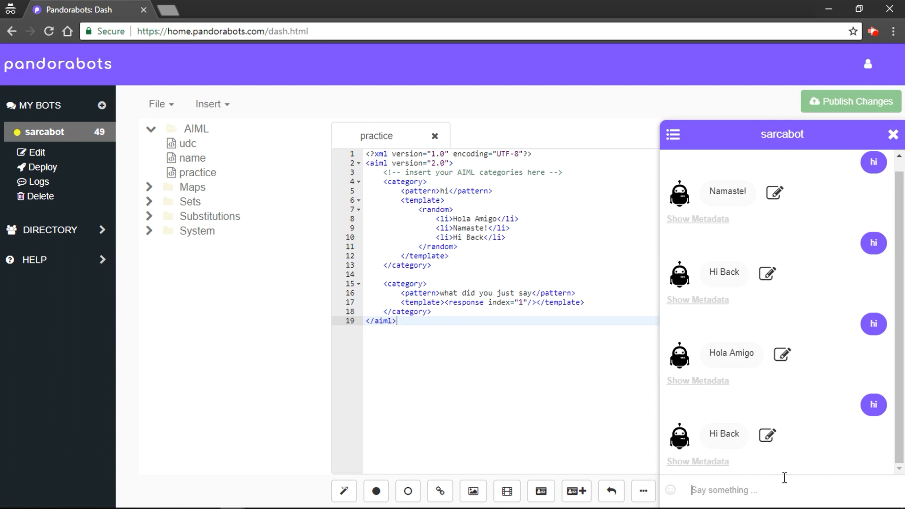
pyautogui.write('what did')
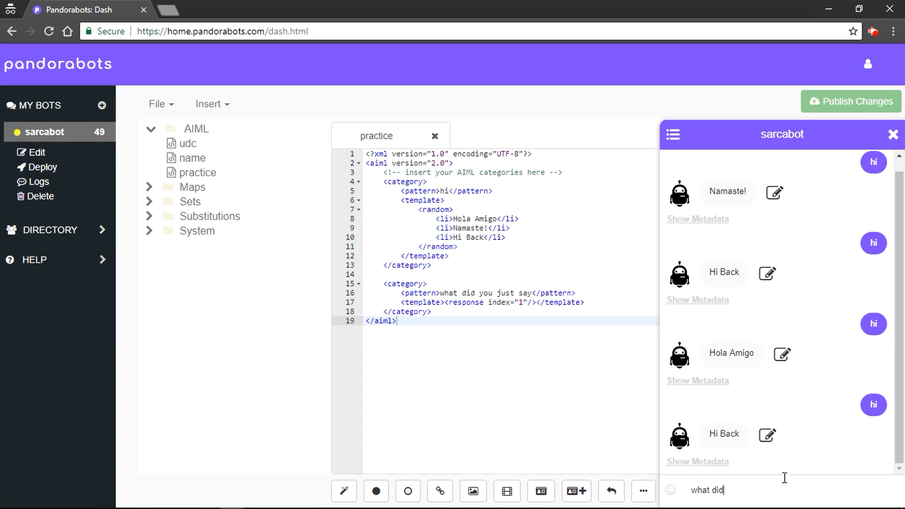
pyautogui.write('you ju')
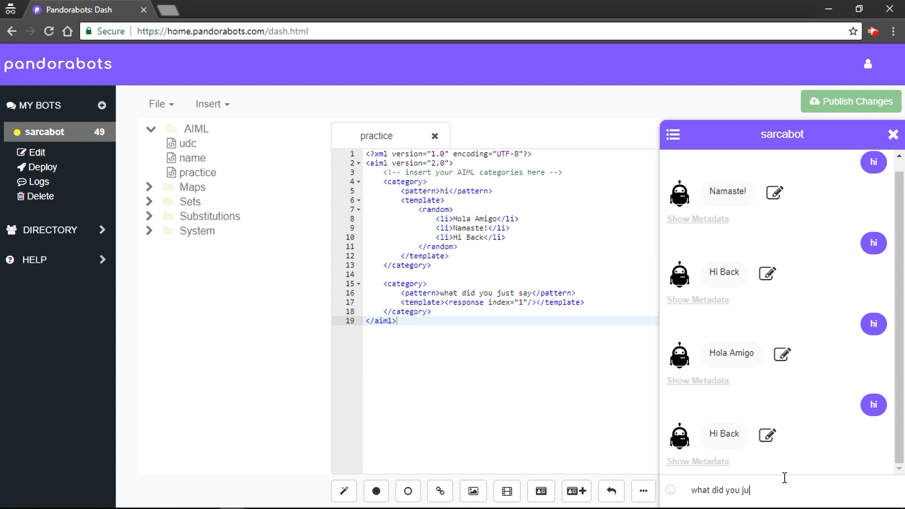
pyautogui.press('enter')
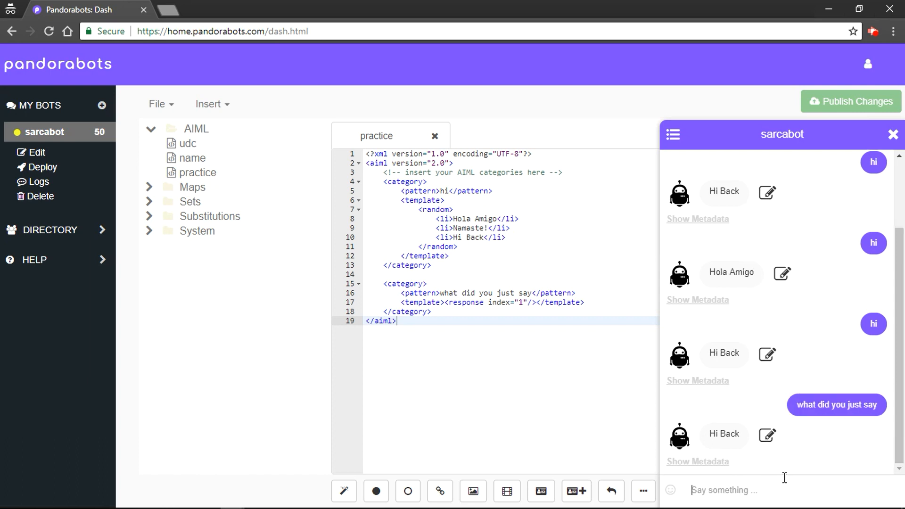